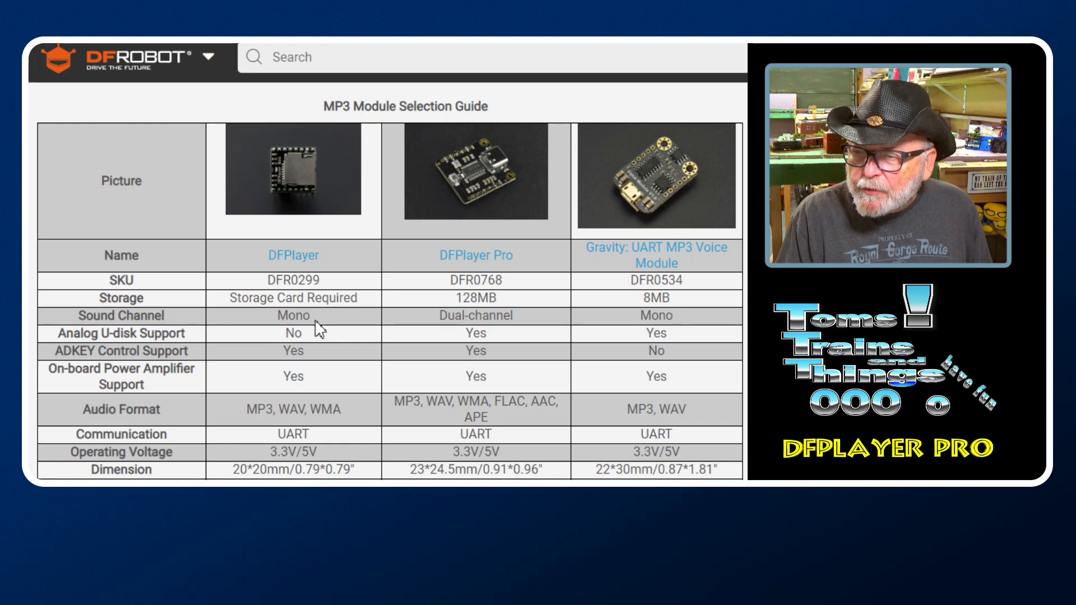
pyautogui.moveTo(500, 321)
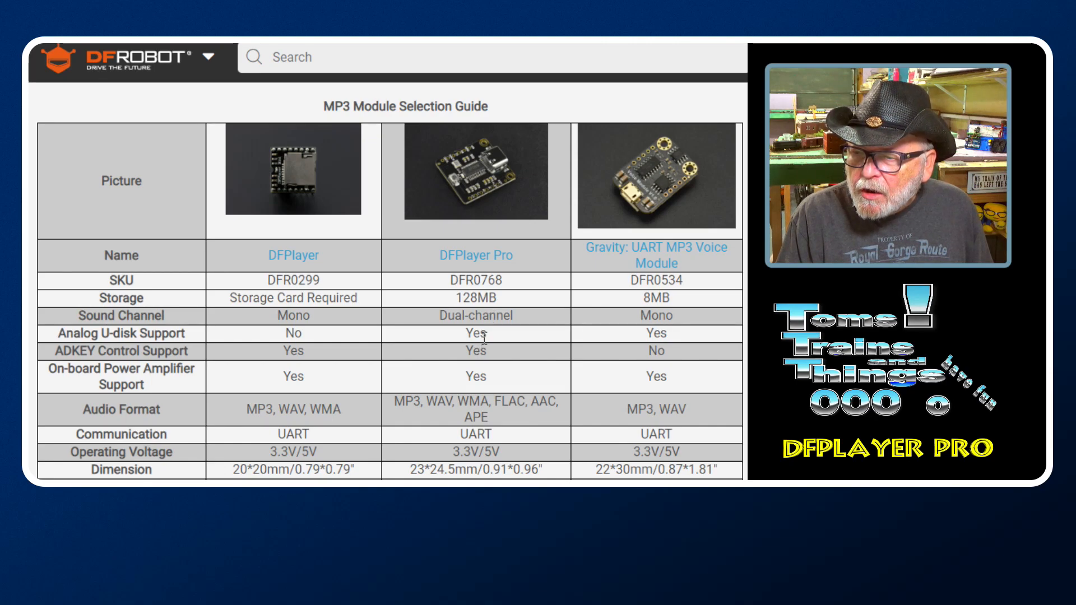
pyautogui.moveTo(490, 347)
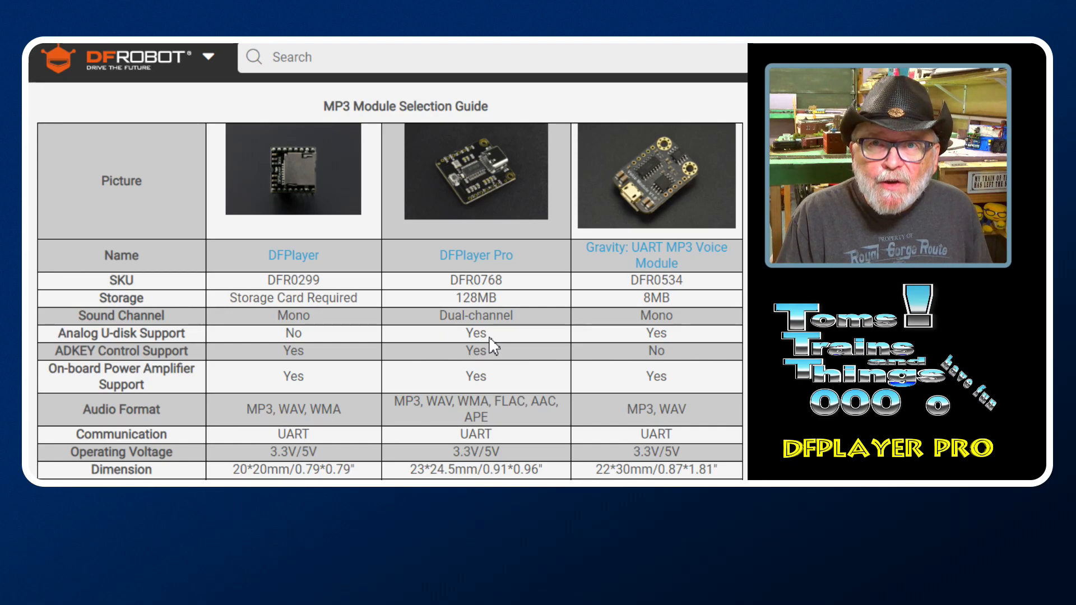
pyautogui.moveTo(490, 365)
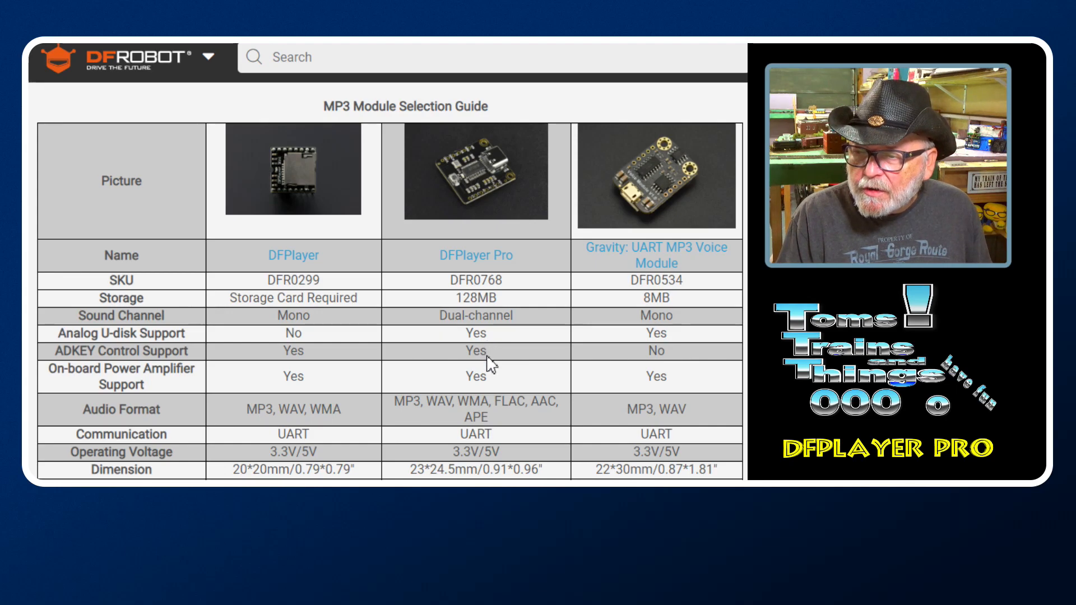
pyautogui.moveTo(485, 366)
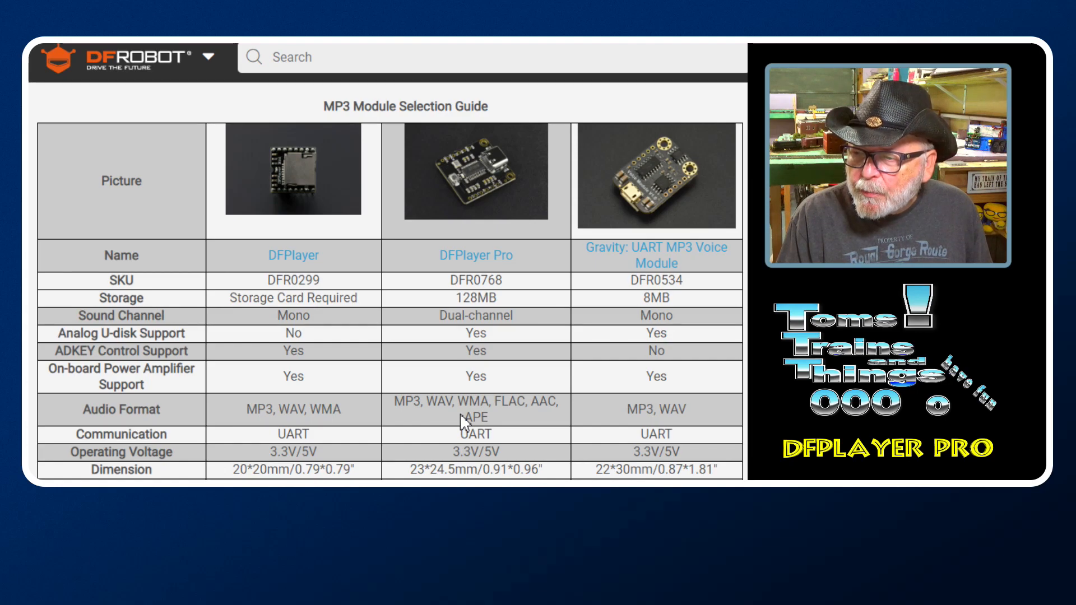
# Scroll the DFPlayer Pro wiki page down through the Board Overview to the pinout and Arduino Uno connection diagrams
pyautogui.scroll(-3)
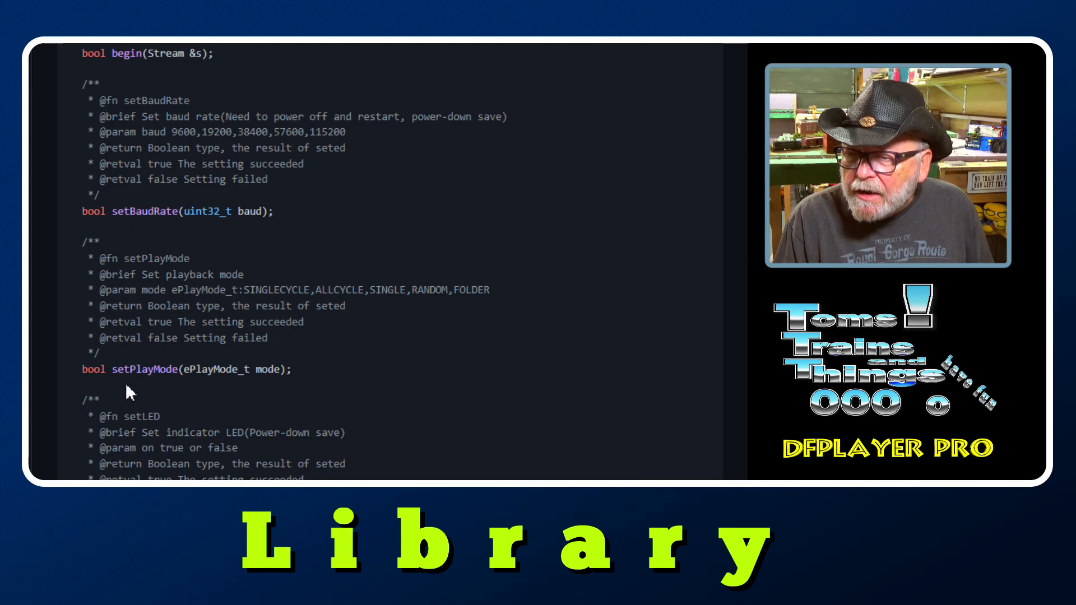
pyautogui.scroll(-3)
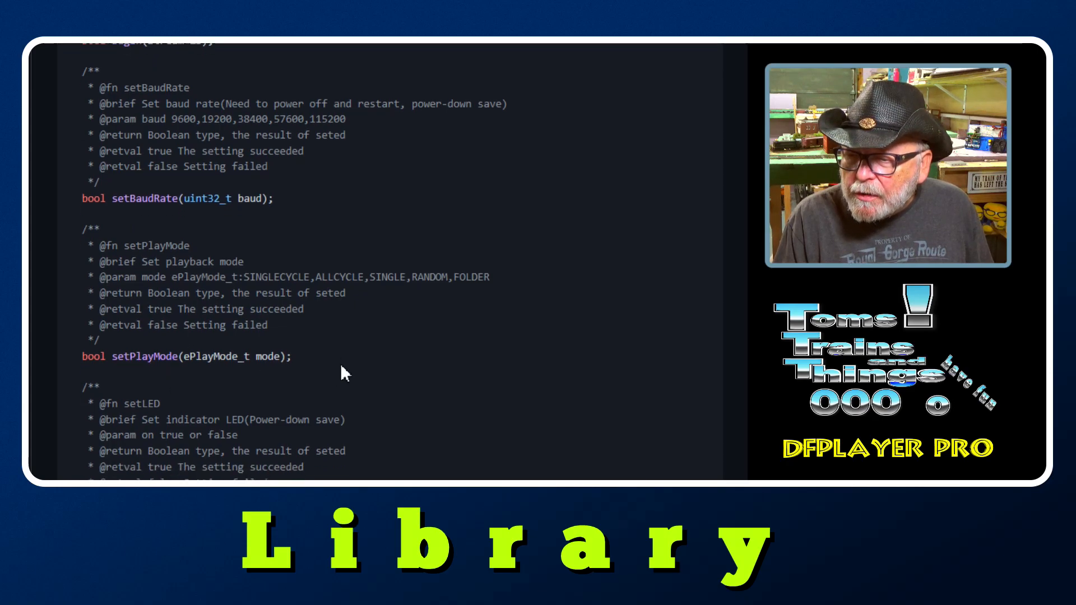
pyautogui.scroll(-3)
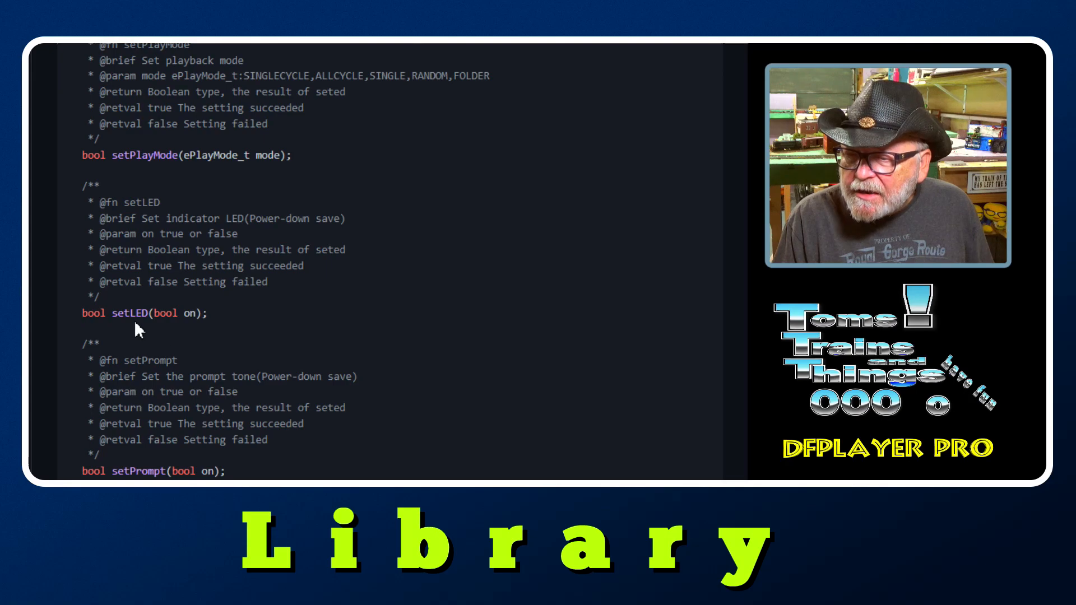
pyautogui.scroll(-3)
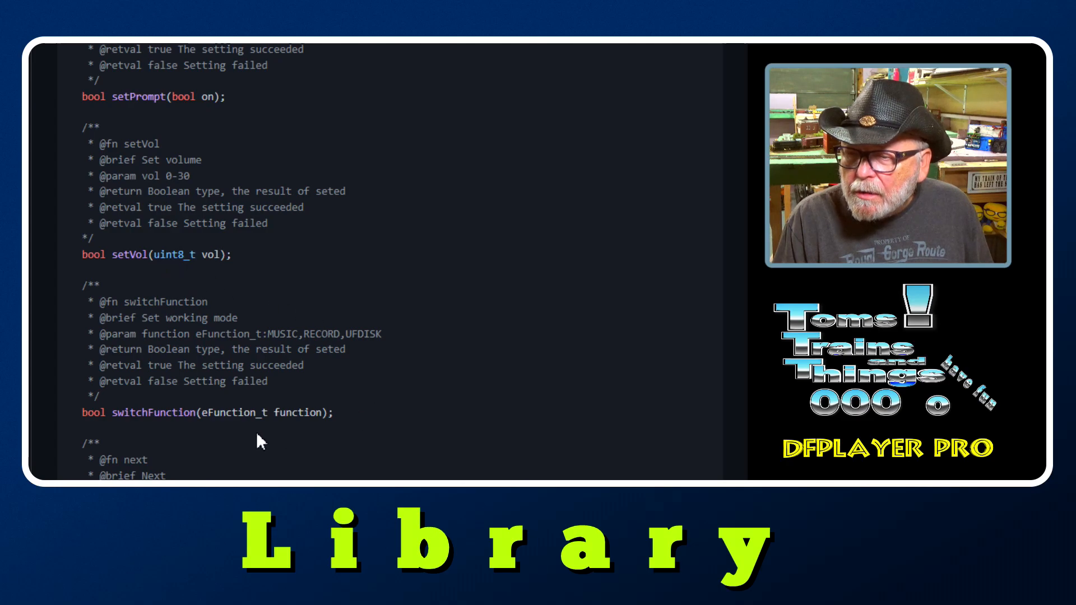
pyautogui.scroll(-3)
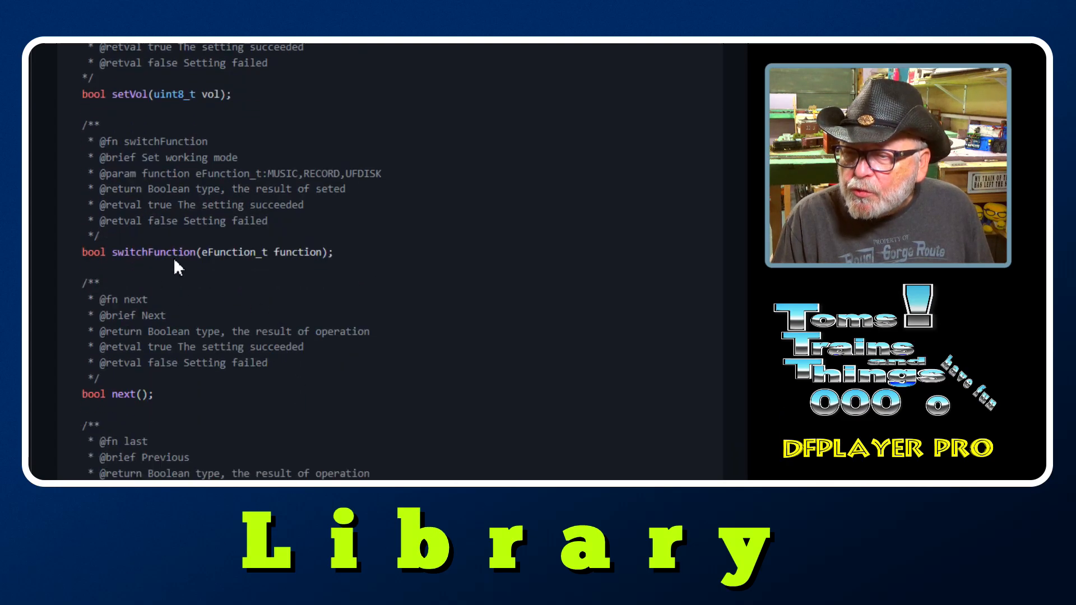
pyautogui.scroll(-3)
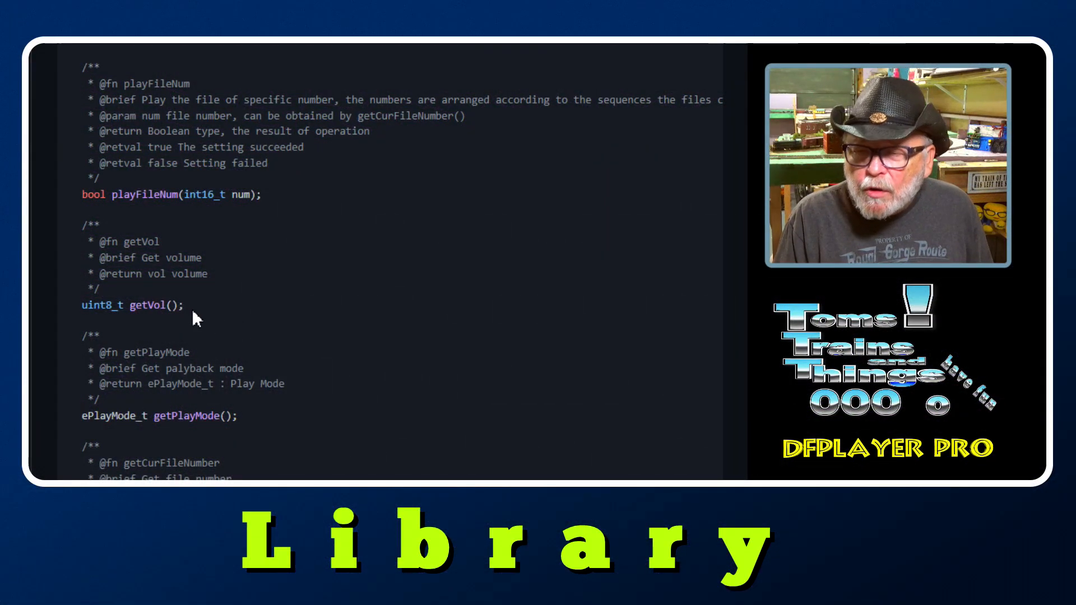
pyautogui.scroll(-3)
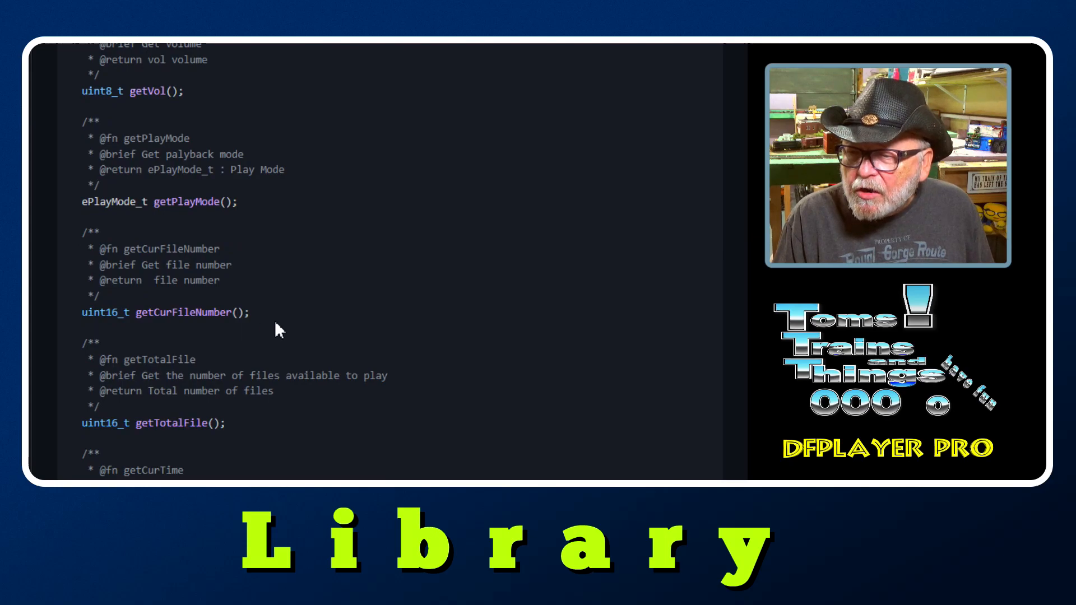
pyautogui.scroll(-3)
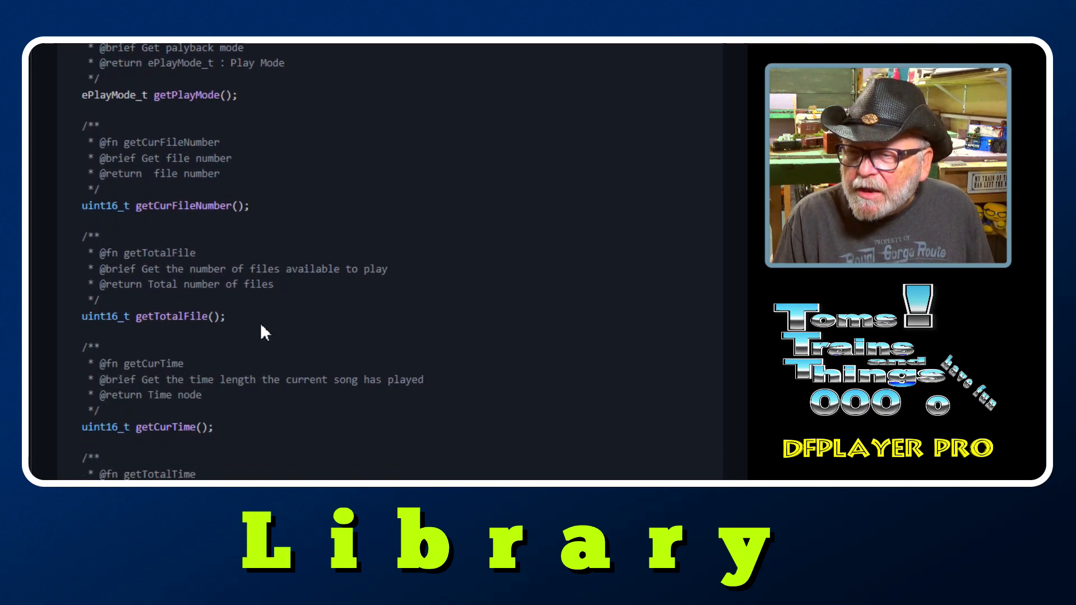
pyautogui.scroll(-3)
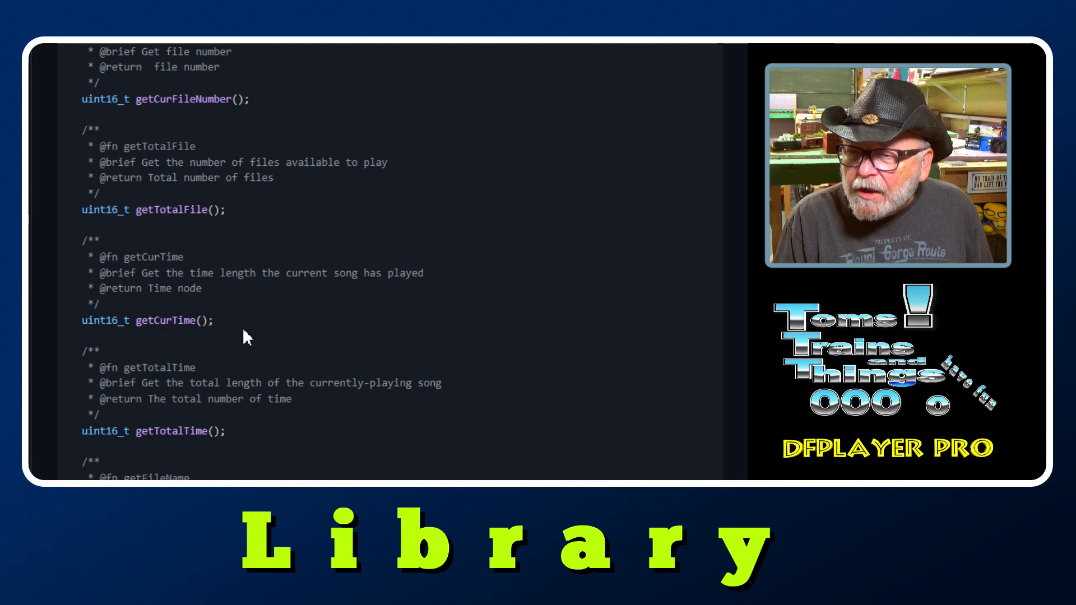
pyautogui.scroll(-3)
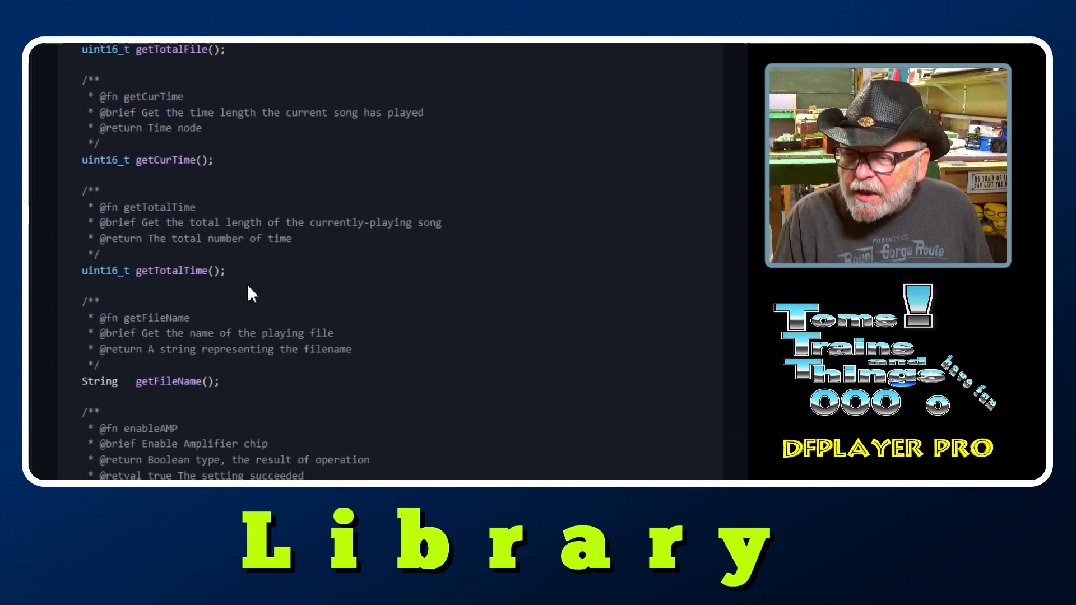
pyautogui.scroll(-3)
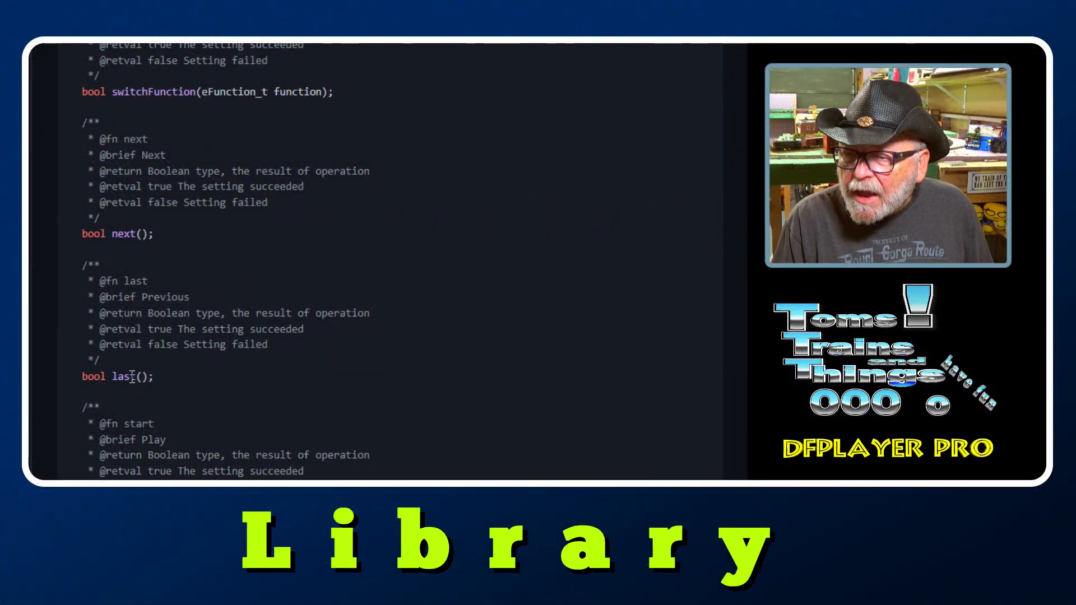
pyautogui.scroll(-3)
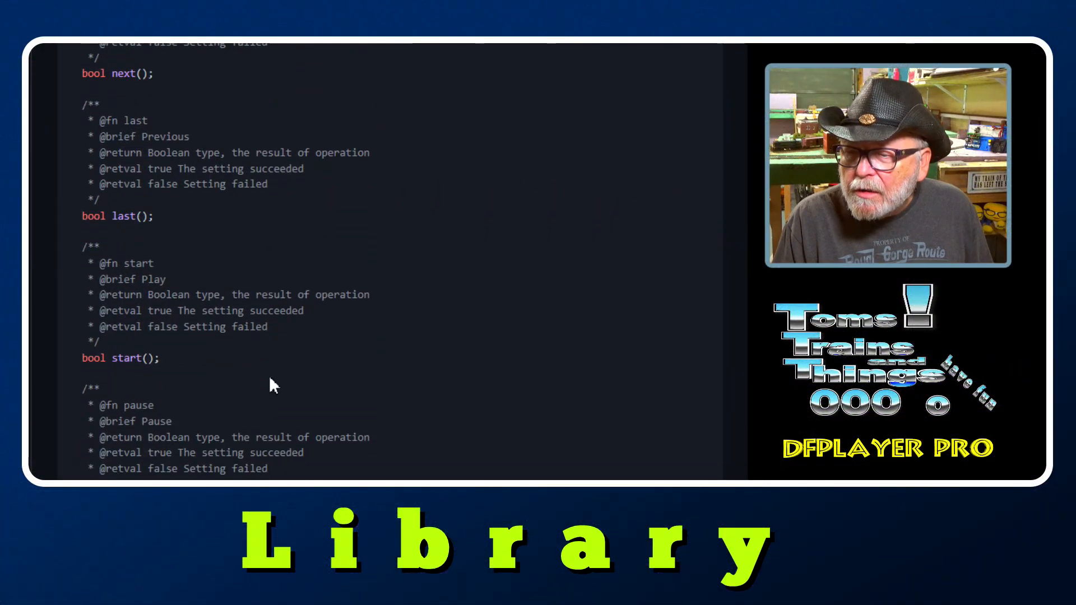
pyautogui.scroll(-3)
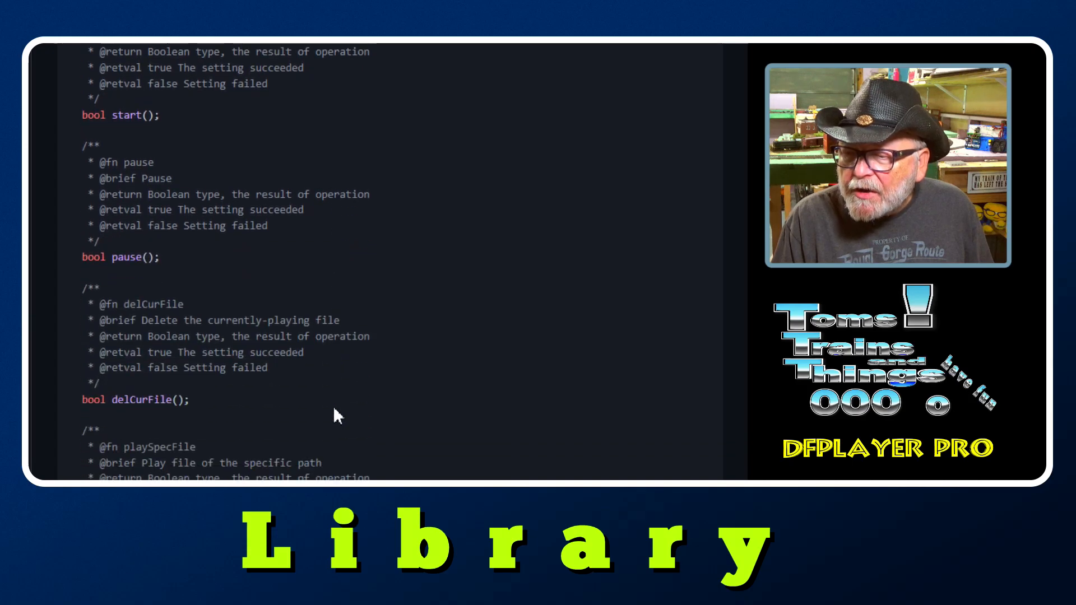
pyautogui.scroll(-3)
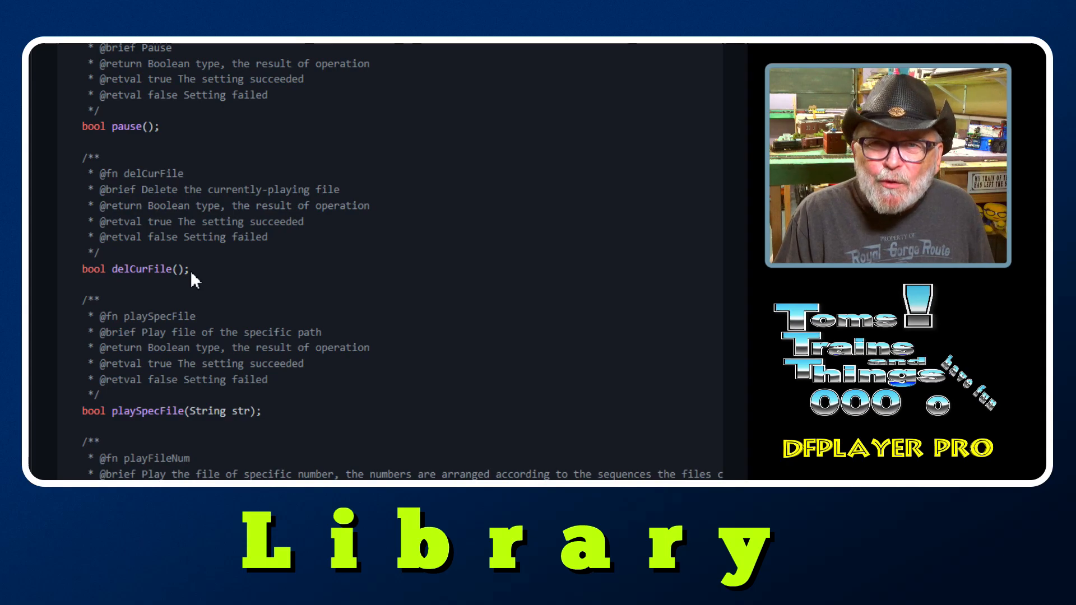
pyautogui.scroll(-3)
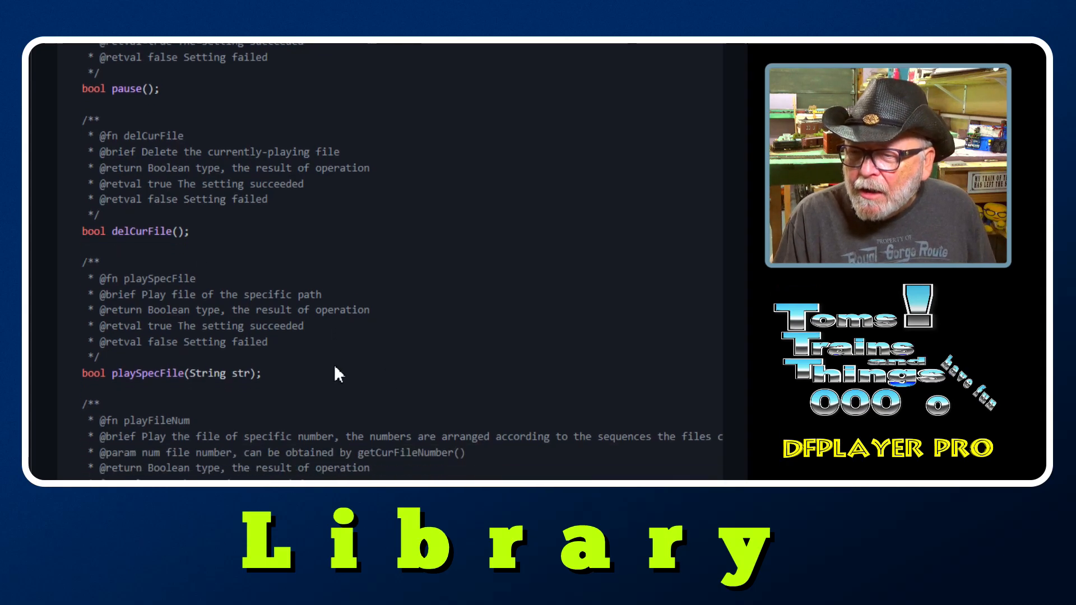
pyautogui.scroll(-3)
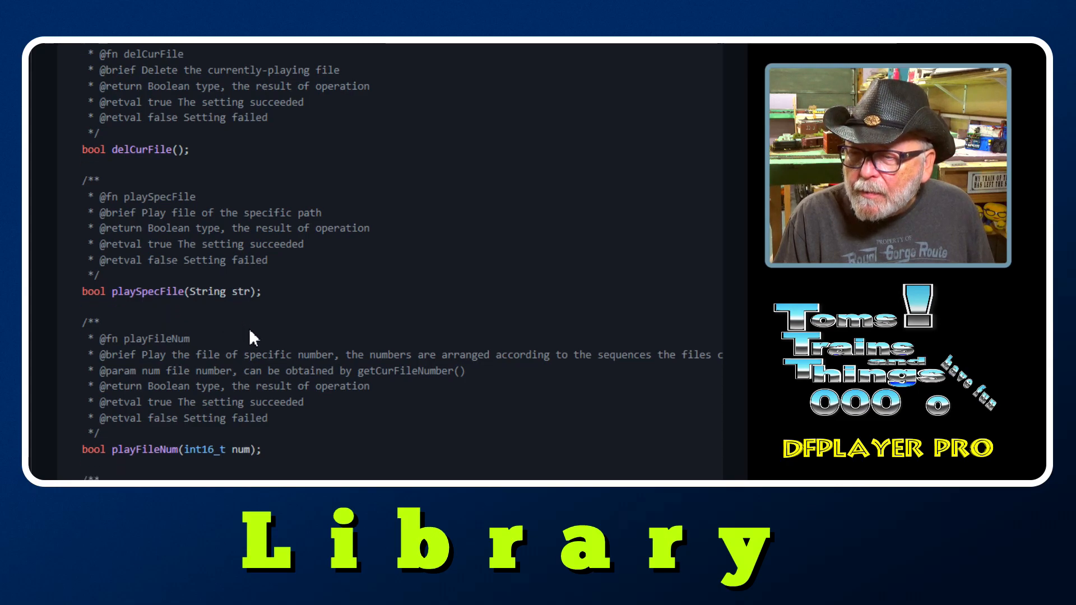
pyautogui.scroll(-3)
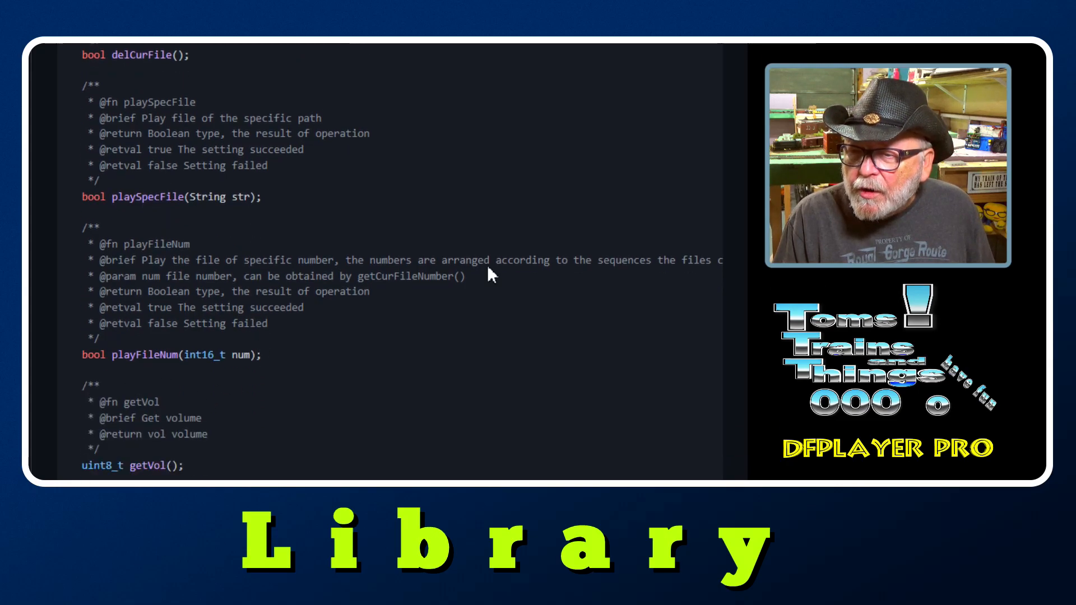
pyautogui.moveTo(220, 371)
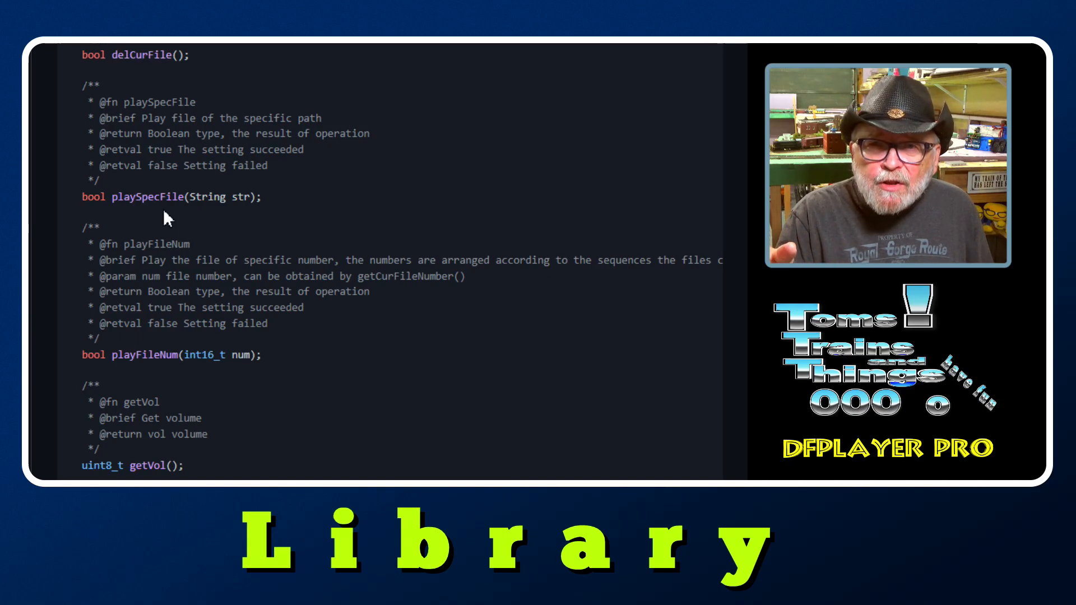
pyautogui.scroll(-3)
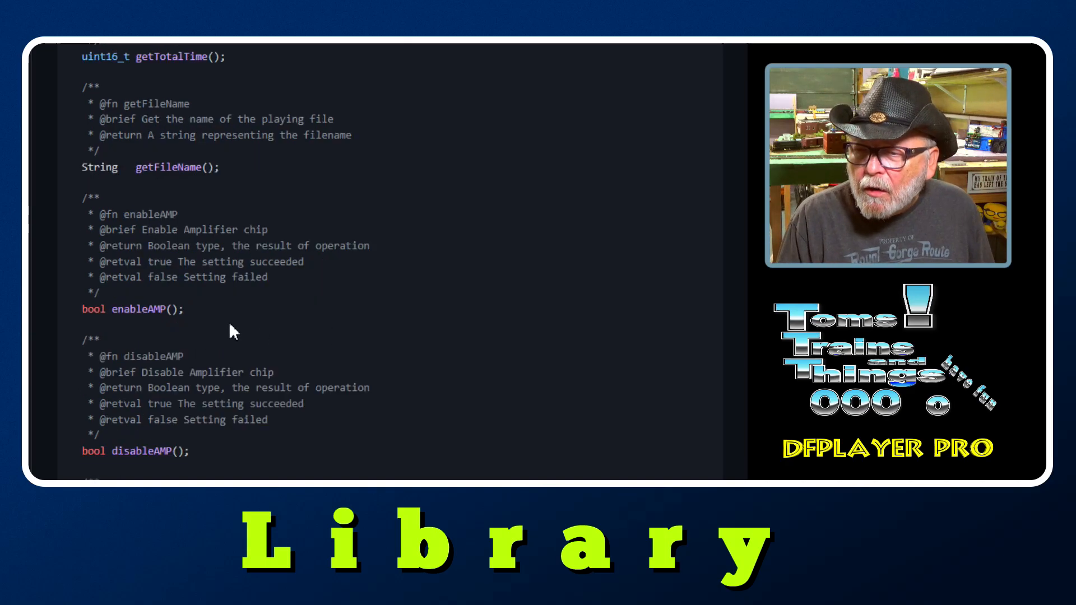
pyautogui.moveTo(209, 469)
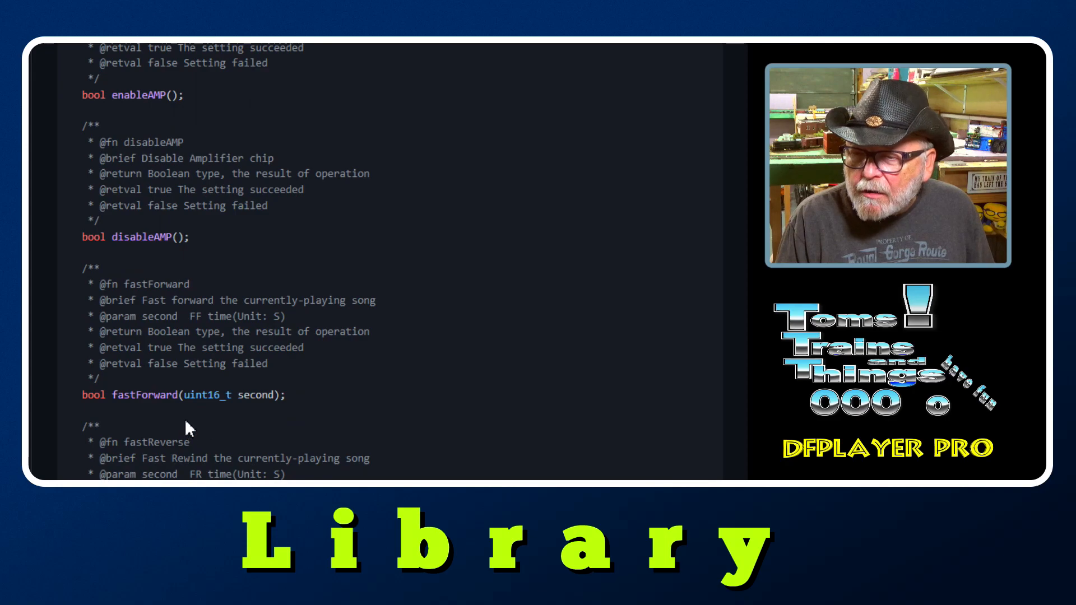
pyautogui.moveTo(223, 422)
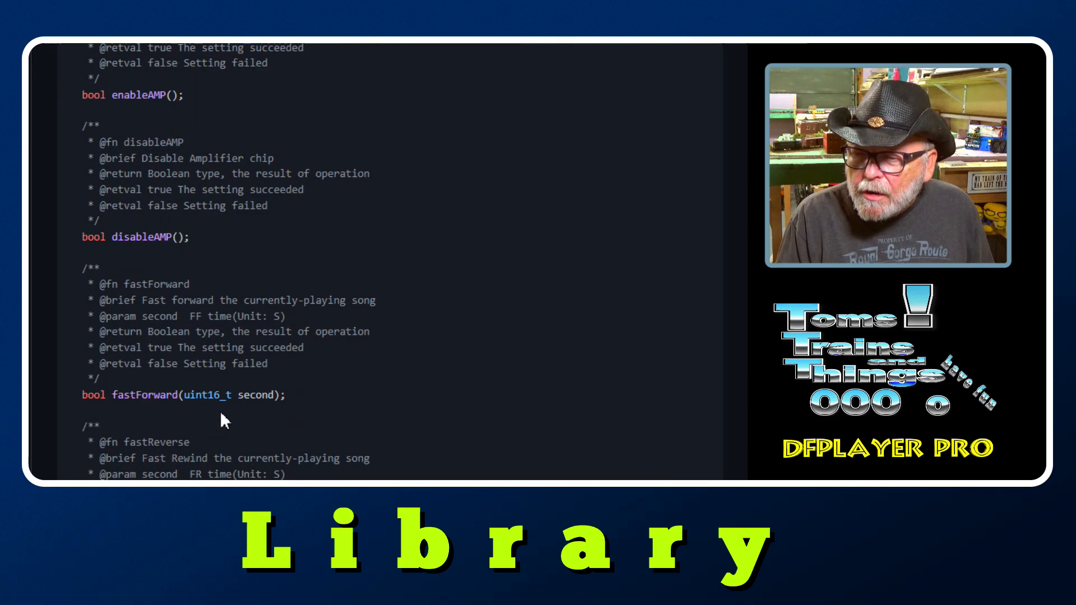
pyautogui.scroll(-3)
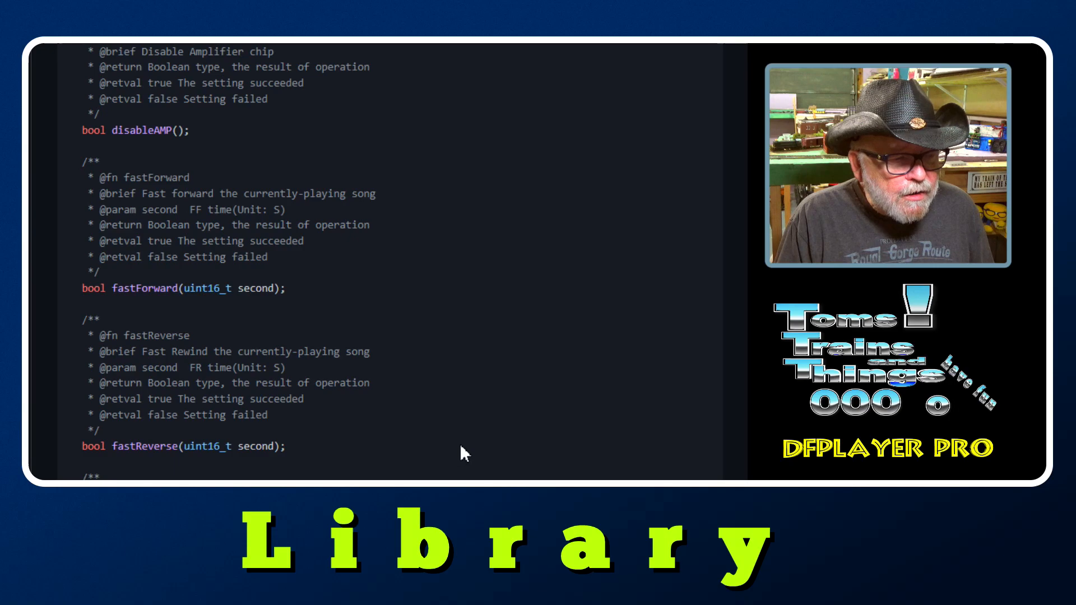
pyautogui.scroll(-3)
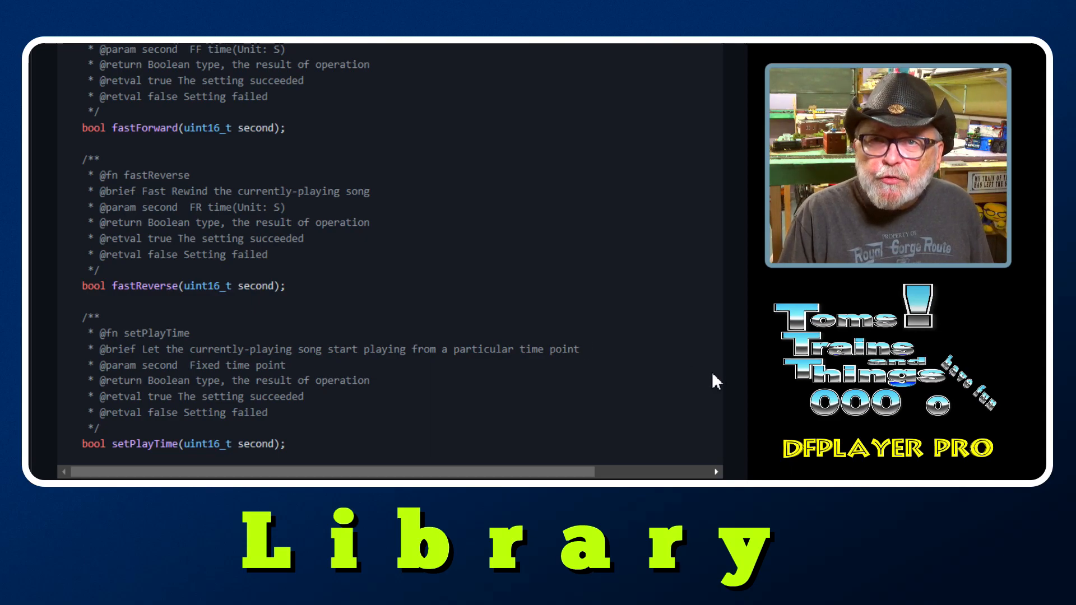
pyautogui.scroll(-3)
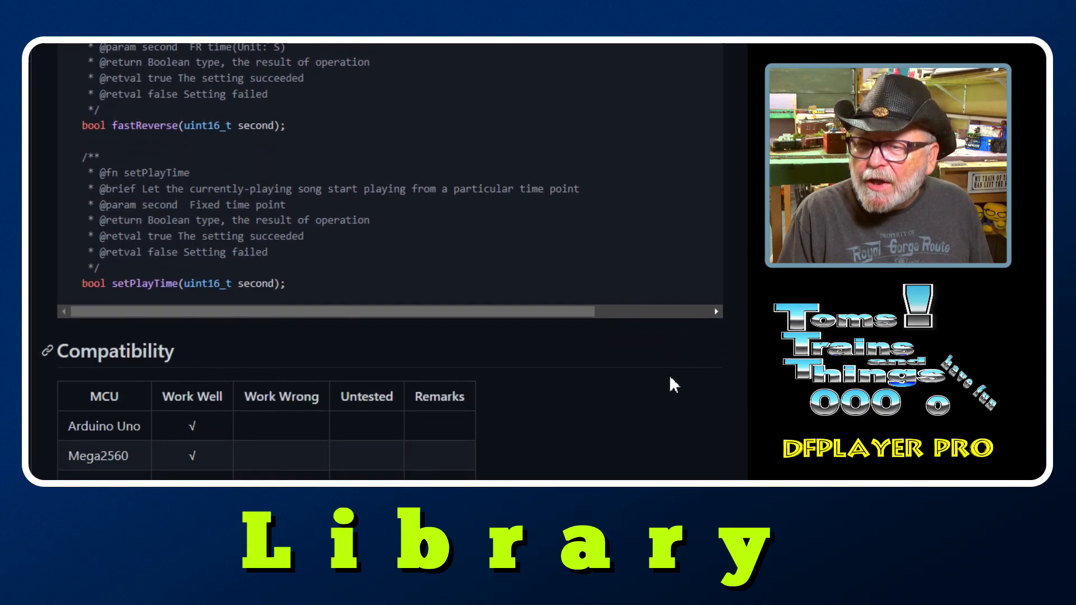
pyautogui.scroll(-3)
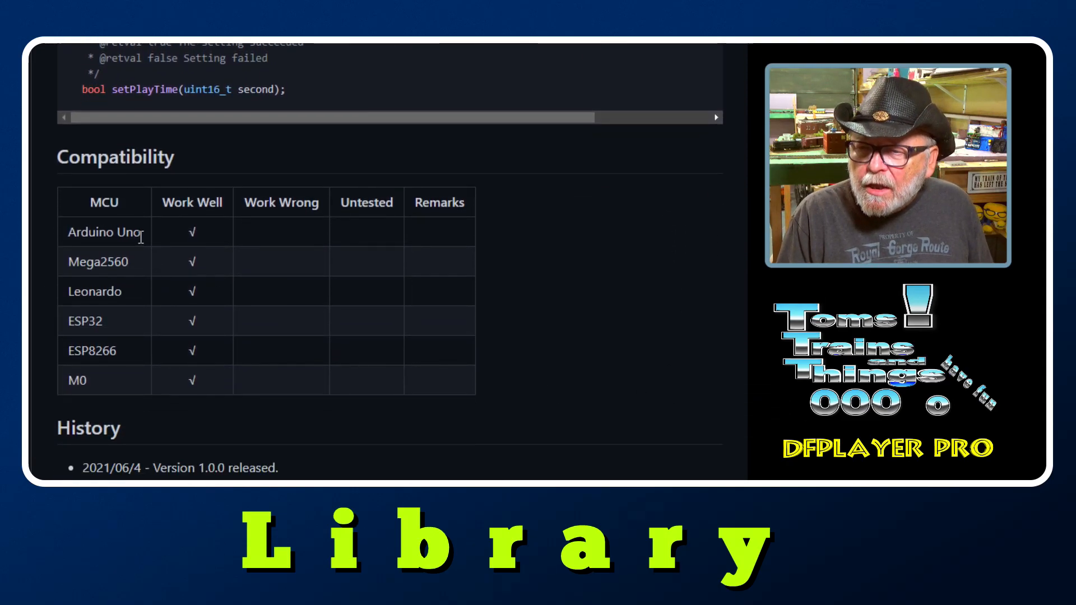
pyautogui.moveTo(155, 242)
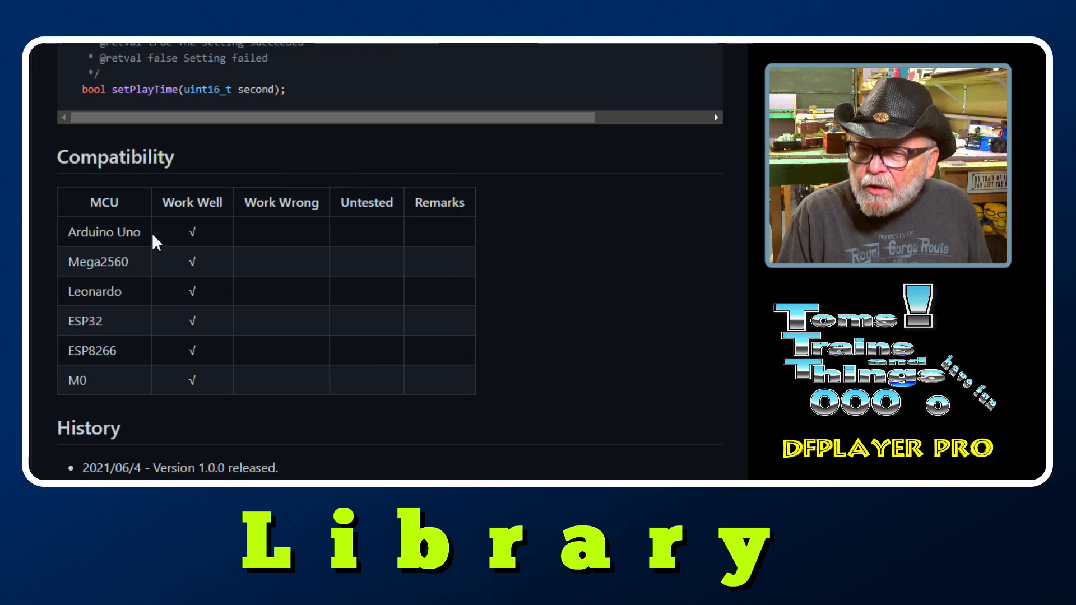
pyautogui.moveTo(145, 301)
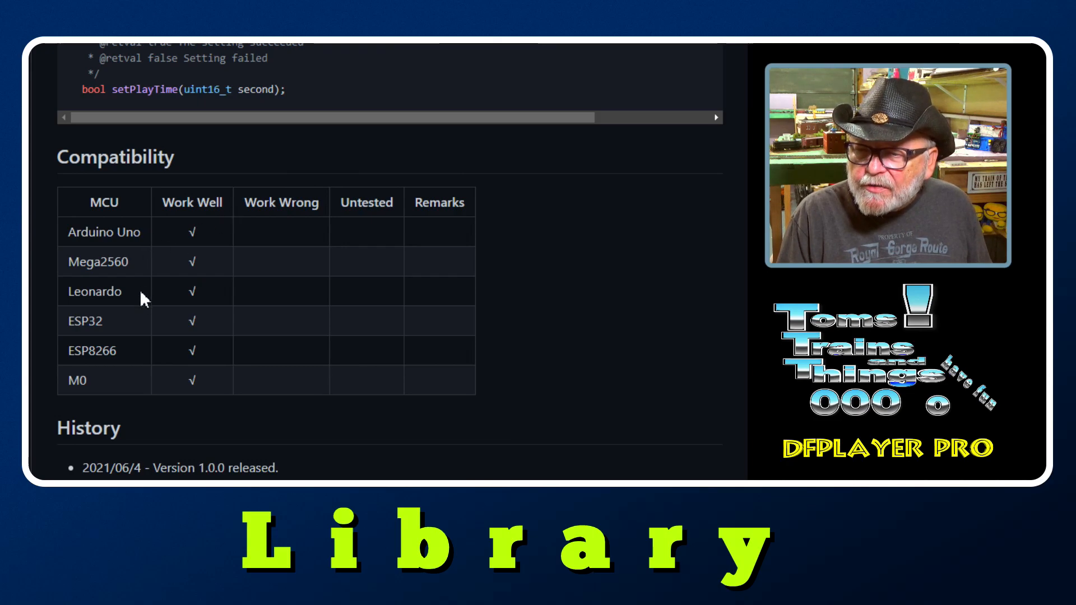
pyautogui.moveTo(135, 357)
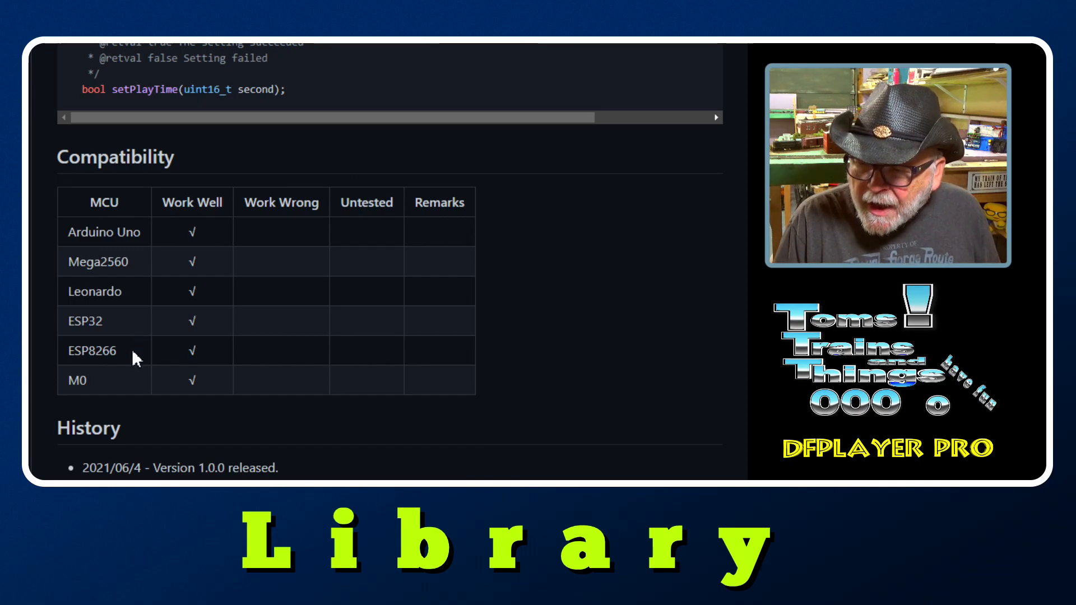
pyautogui.moveTo(136, 389)
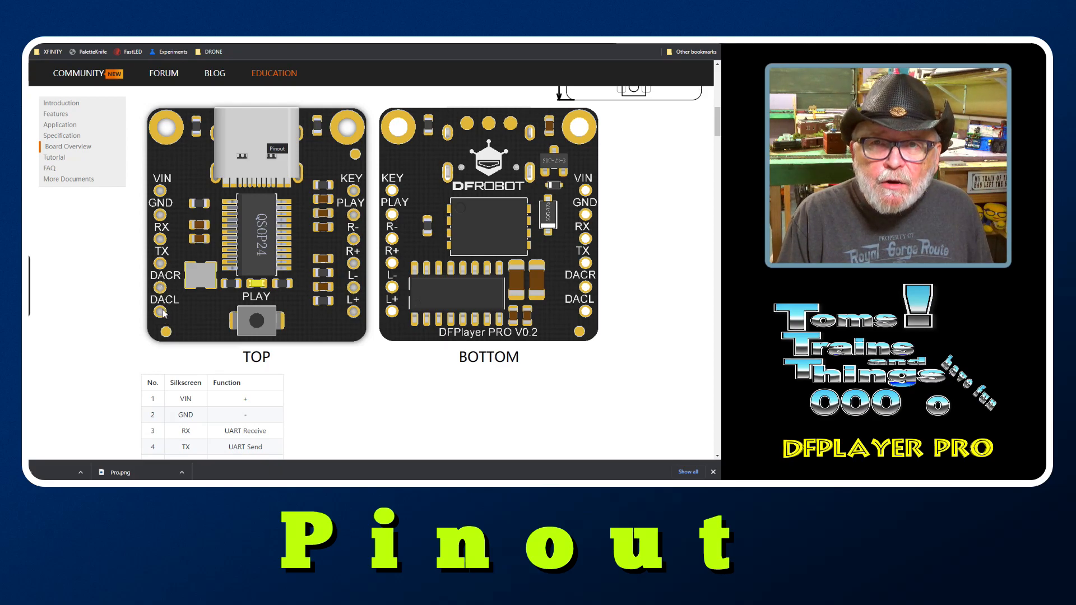
pyautogui.moveTo(165, 289)
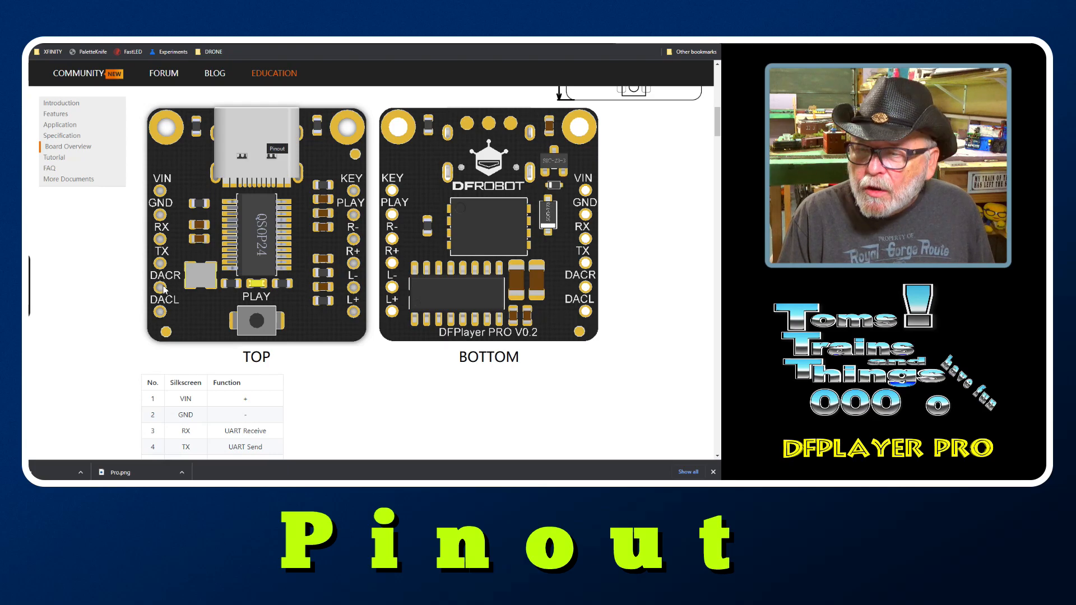
pyautogui.moveTo(169, 219)
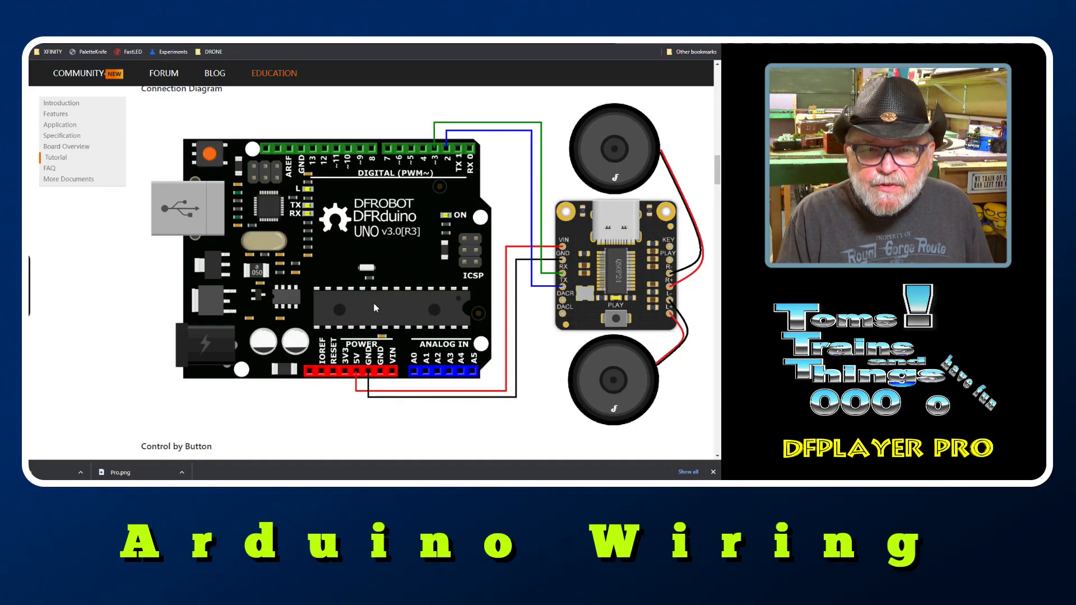
pyautogui.moveTo(456, 149)
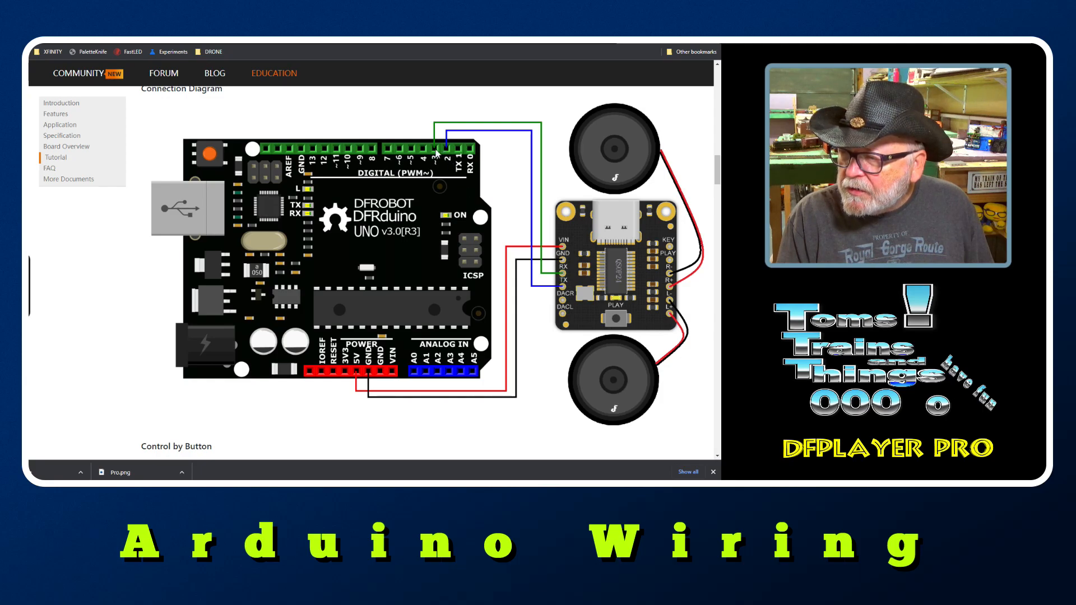
pyautogui.moveTo(517, 225)
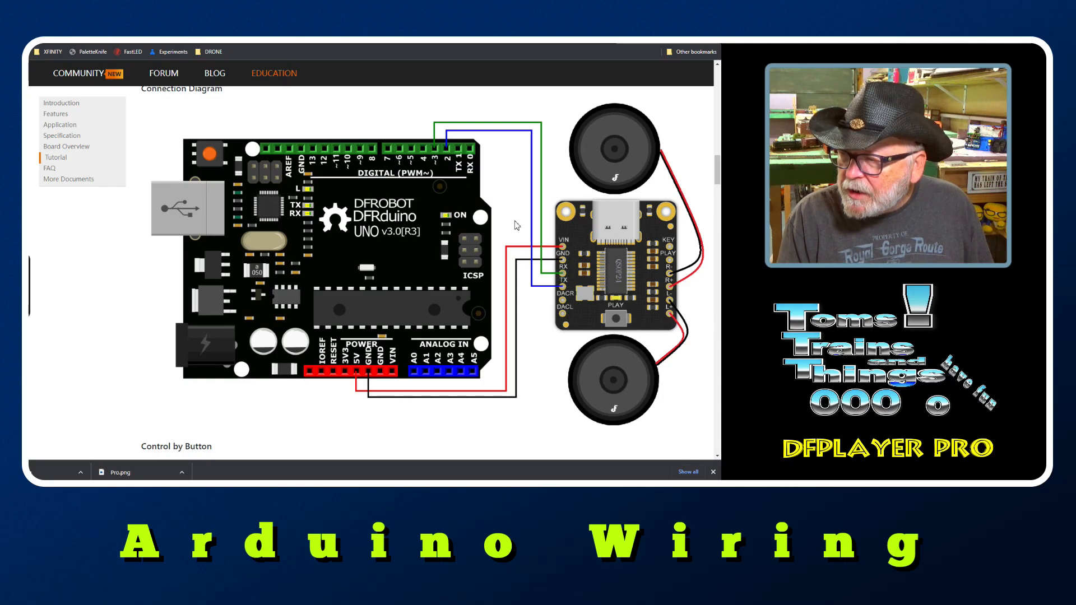
pyautogui.moveTo(569, 255)
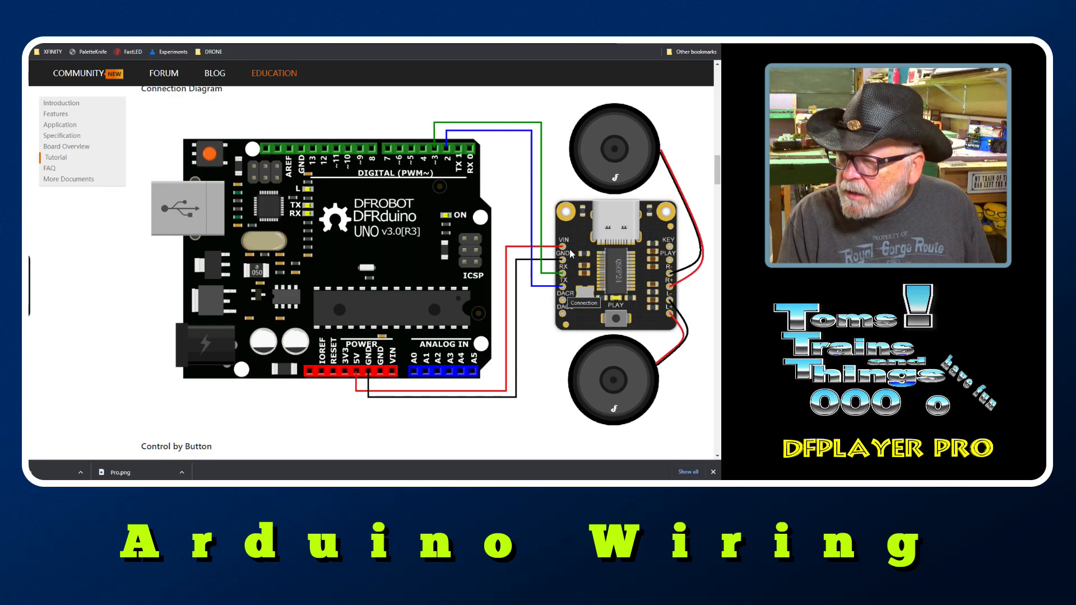
pyautogui.moveTo(363, 375)
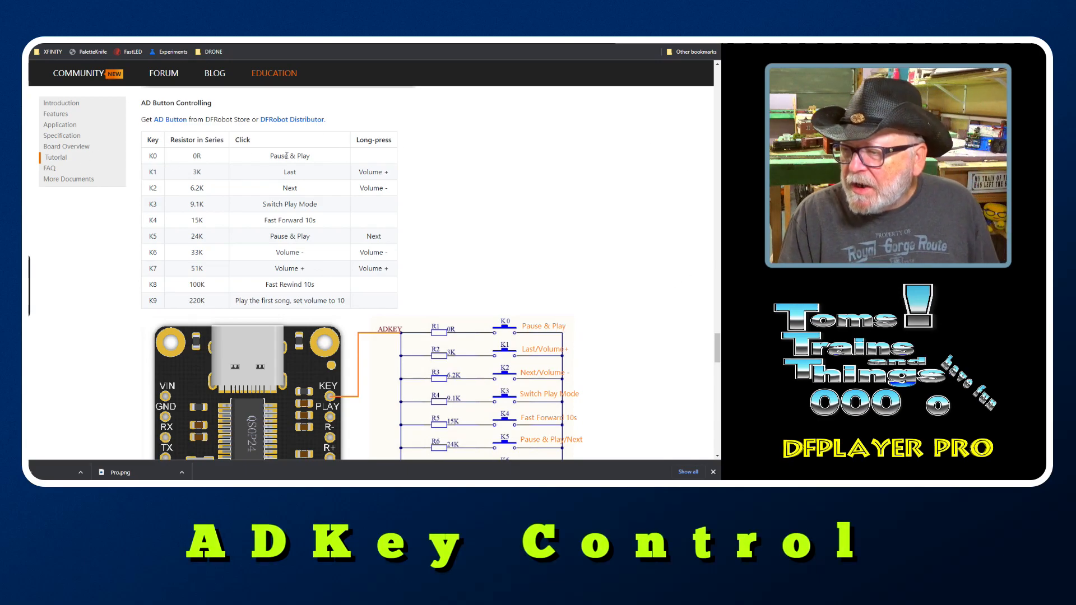
# Scroll past the AD button K0–K9 table and ADKEY resistor schematic to the AT command examples
pyautogui.scroll(-3)
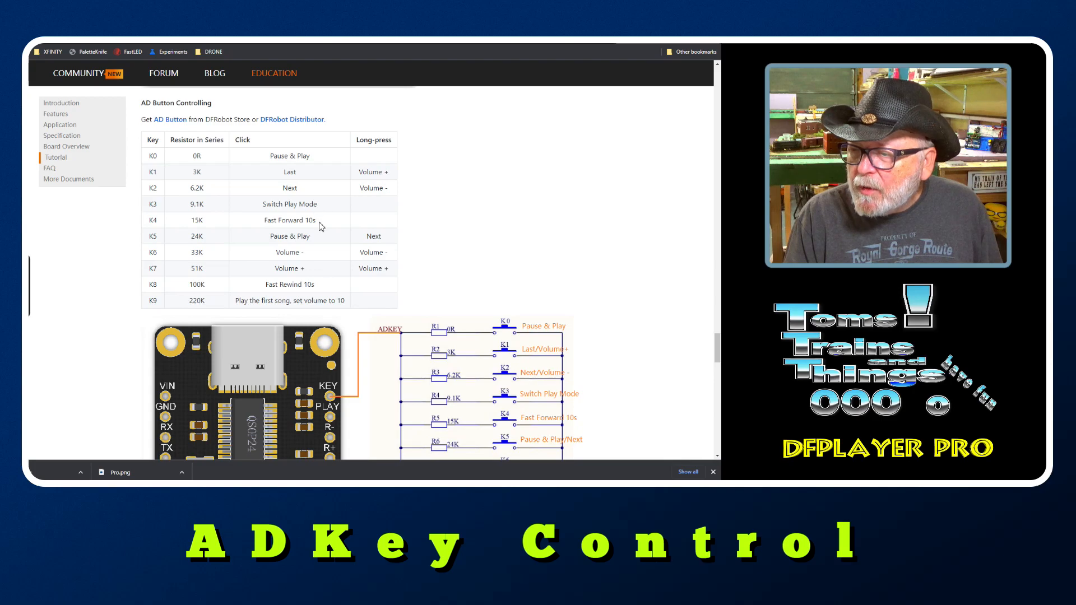
pyautogui.moveTo(319, 245)
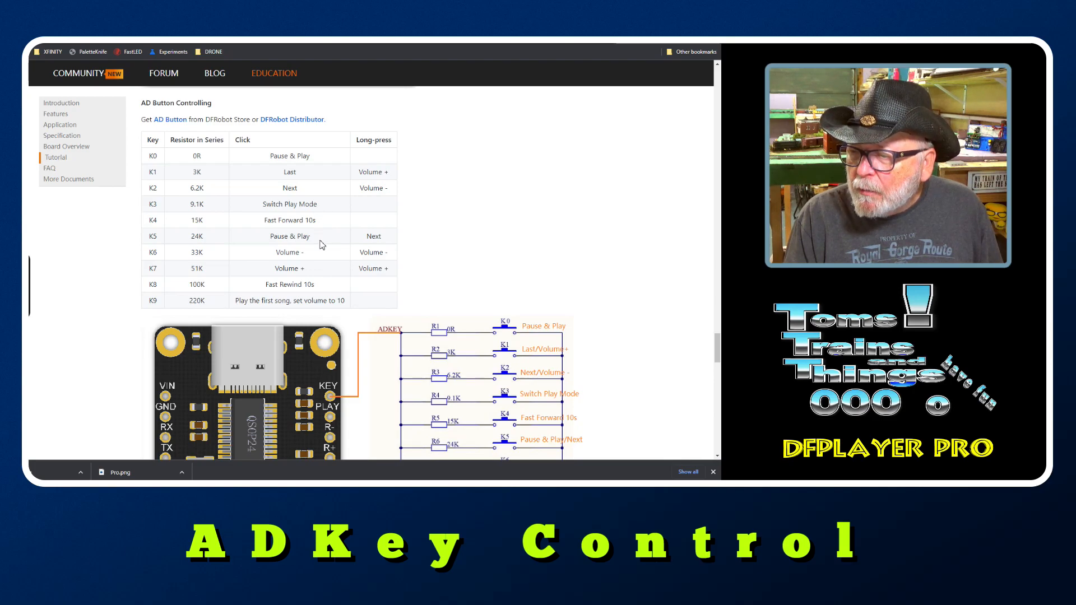
pyautogui.moveTo(391, 267)
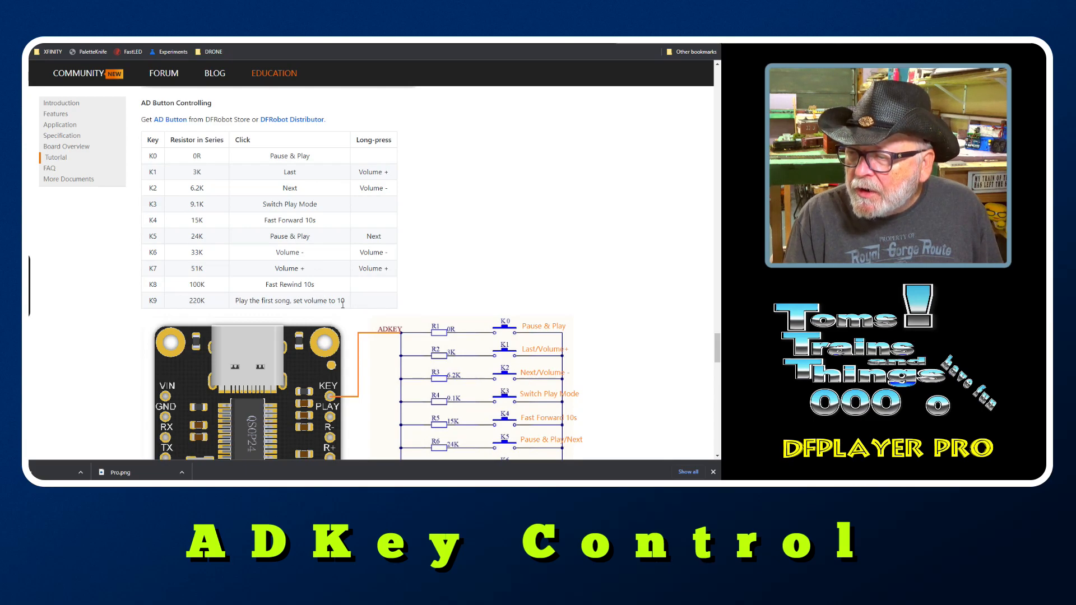
pyautogui.scroll(-3)
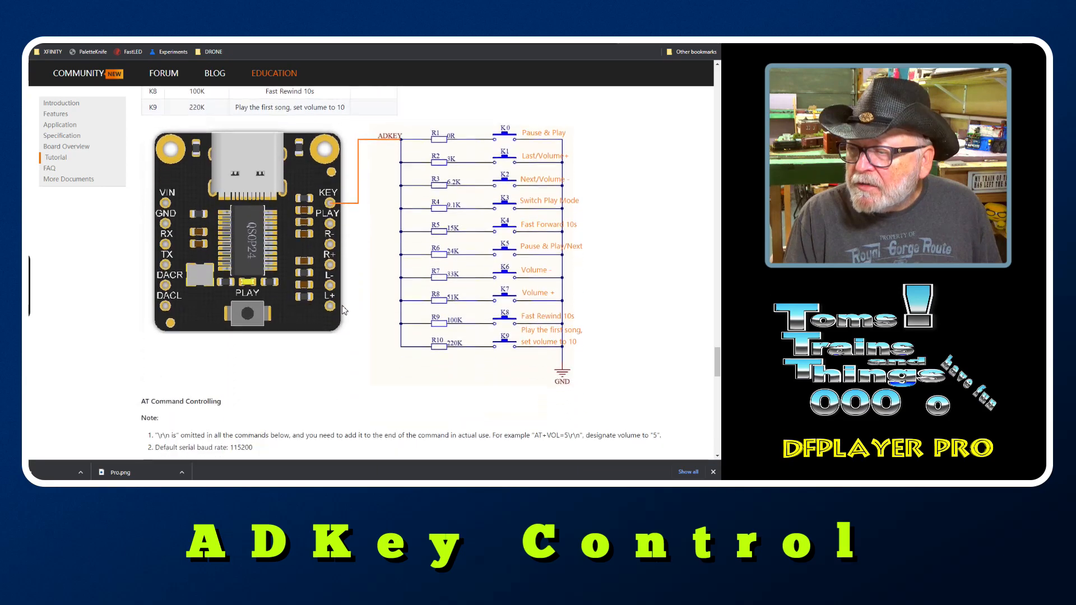
pyautogui.scroll(-3)
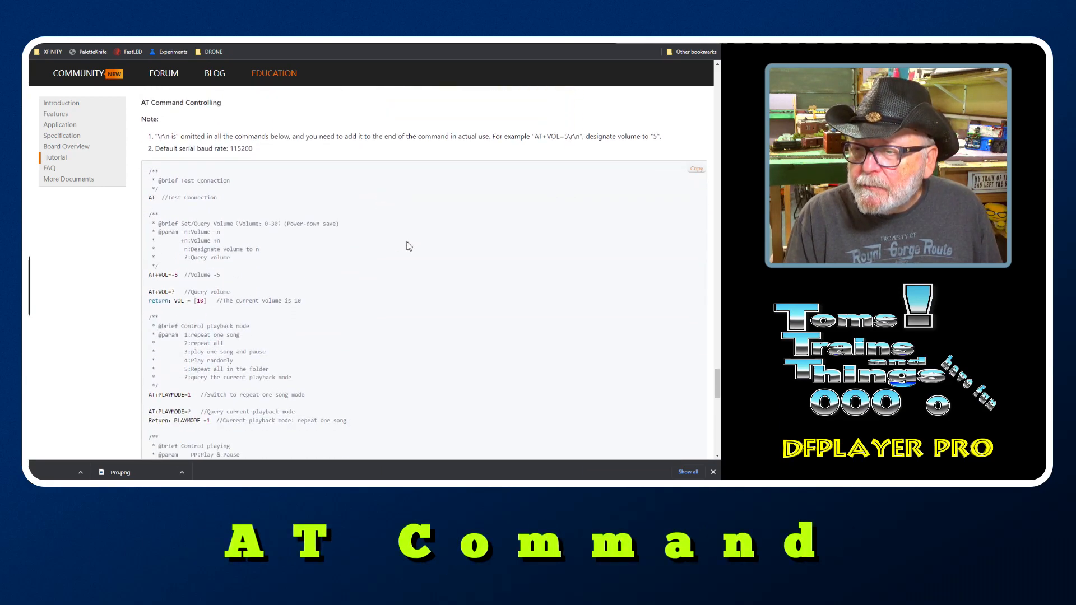
pyautogui.scroll(-3)
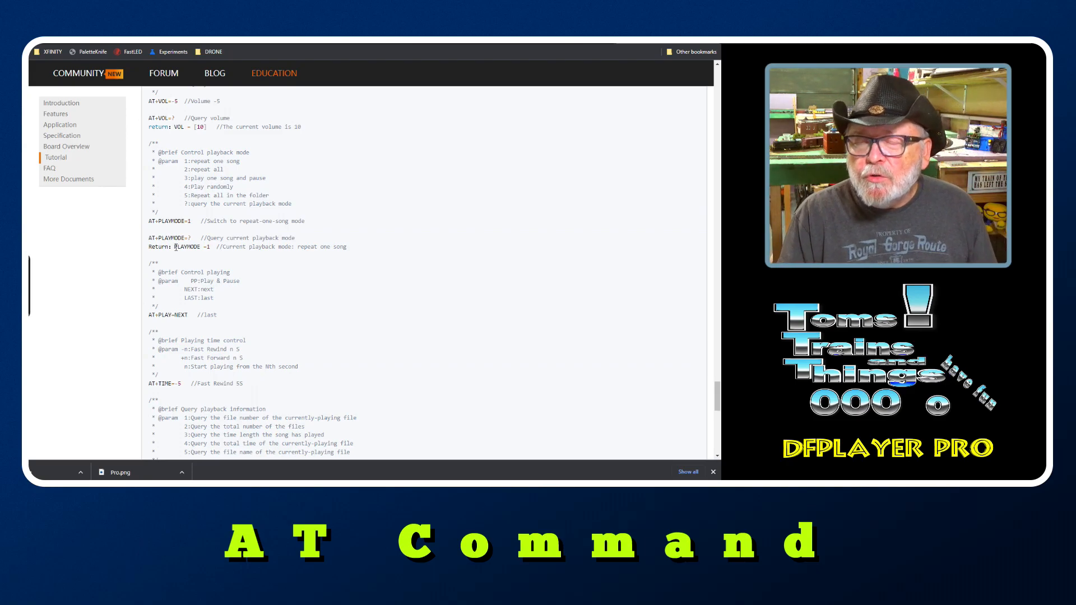
pyautogui.scroll(-3)
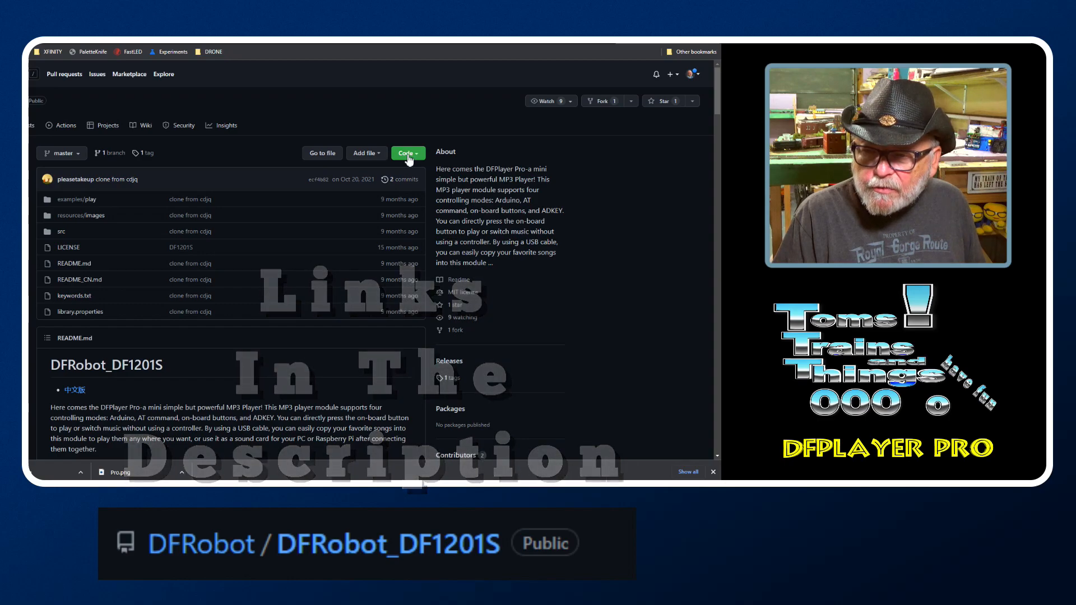
# Leave the DFRobot_DF1201S GitHub repository for the Toms Train Of Thought home page
pyautogui.click(405, 153)
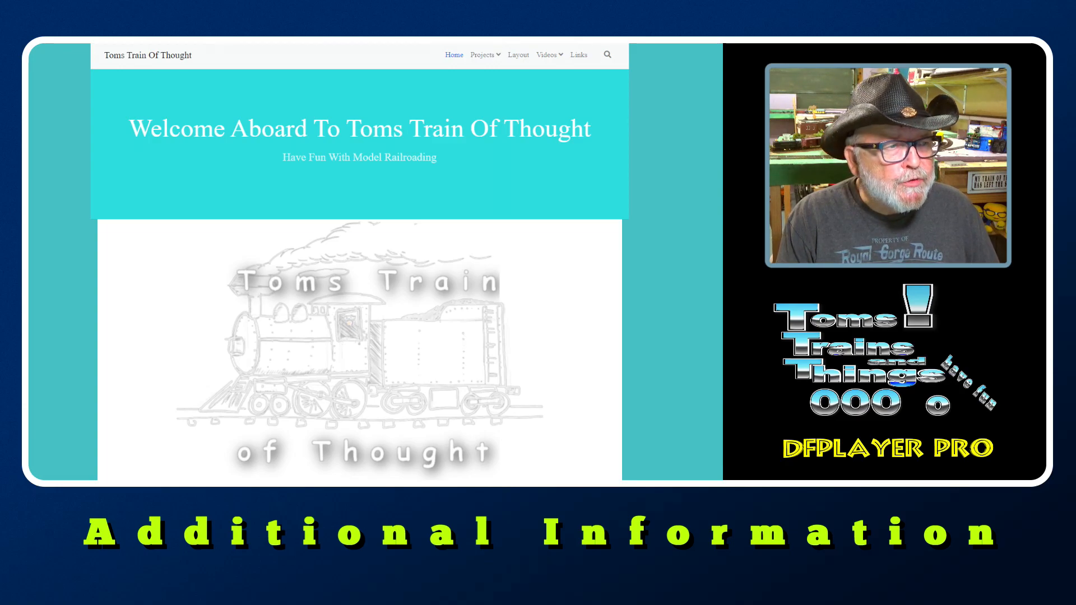
# Go to the Projects From YouTube Videos page and choose Arduino Made Easy(er)
pyautogui.click(482, 55)
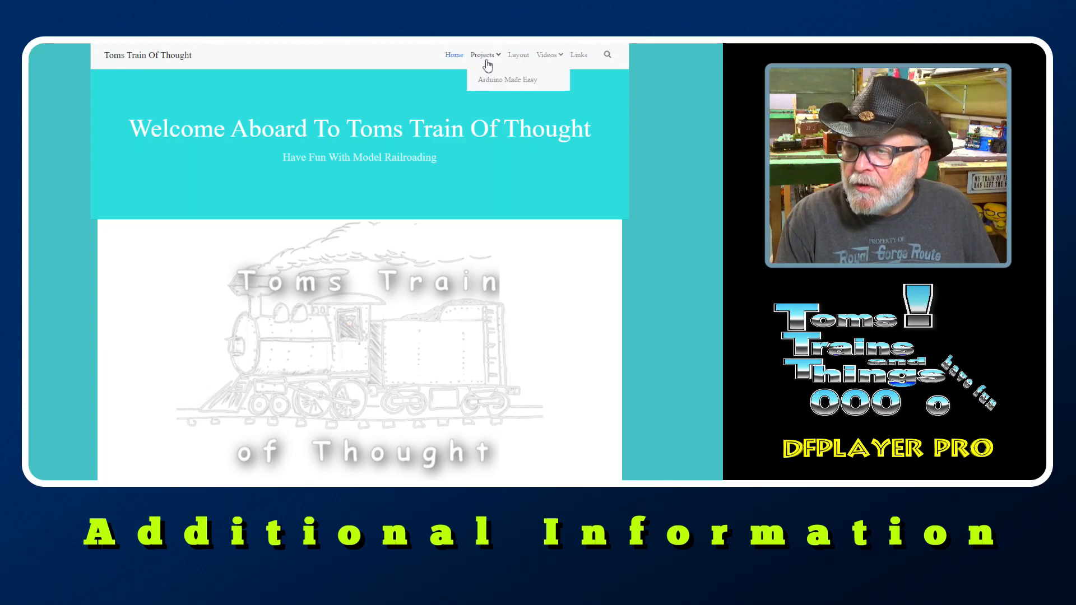
pyautogui.click(482, 55)
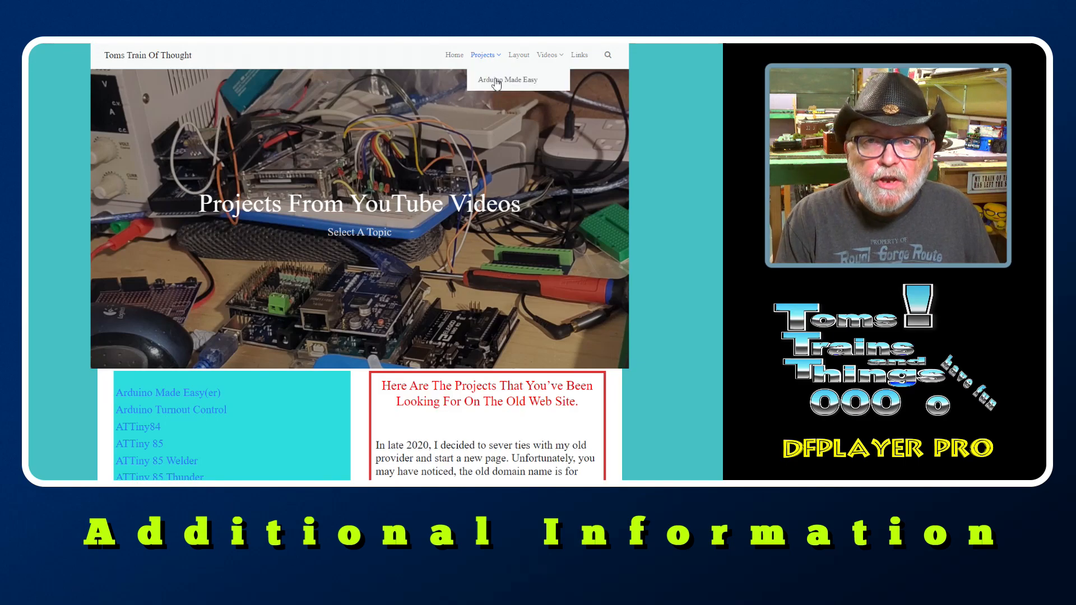
pyautogui.click(507, 78)
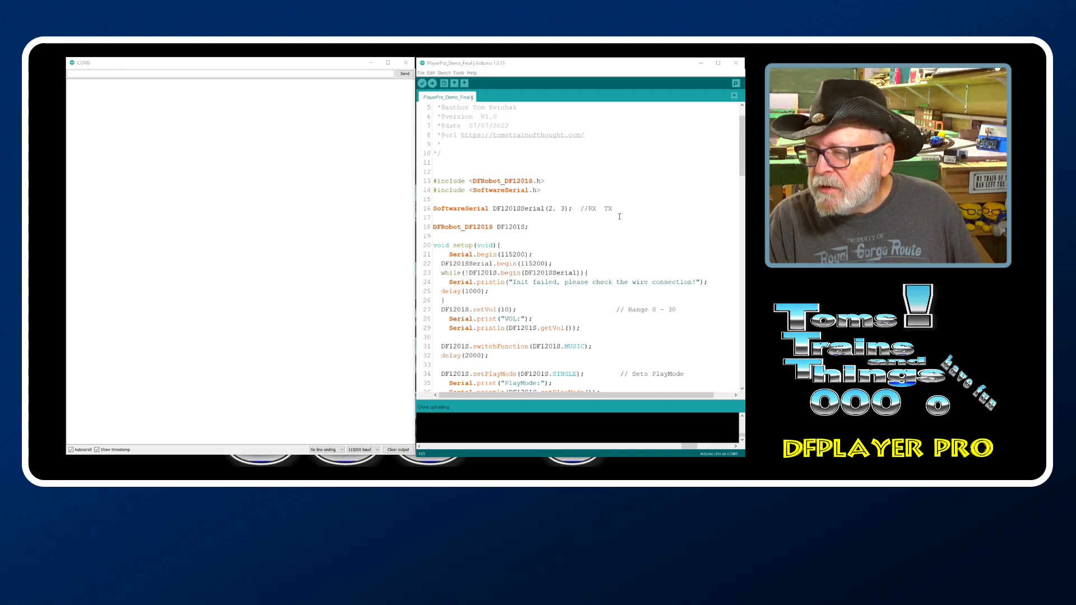
# Scroll the PlayerPro_Demo_Final sketch past setup() to the loop playing Tennessee Railroad Blues
pyautogui.scroll(-3)
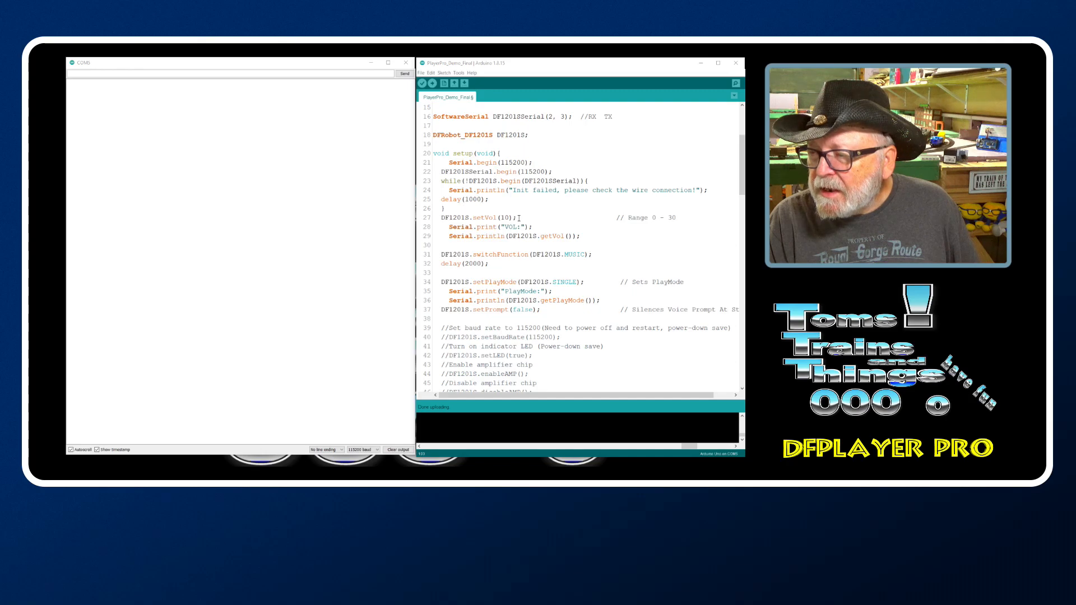
pyautogui.scroll(-3)
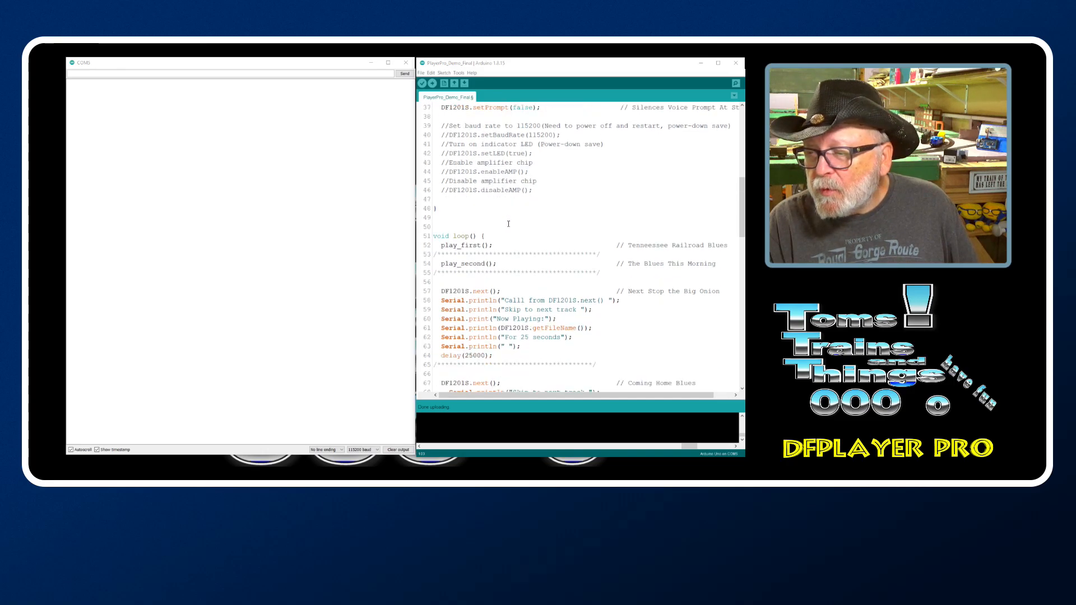
pyautogui.scroll(-3)
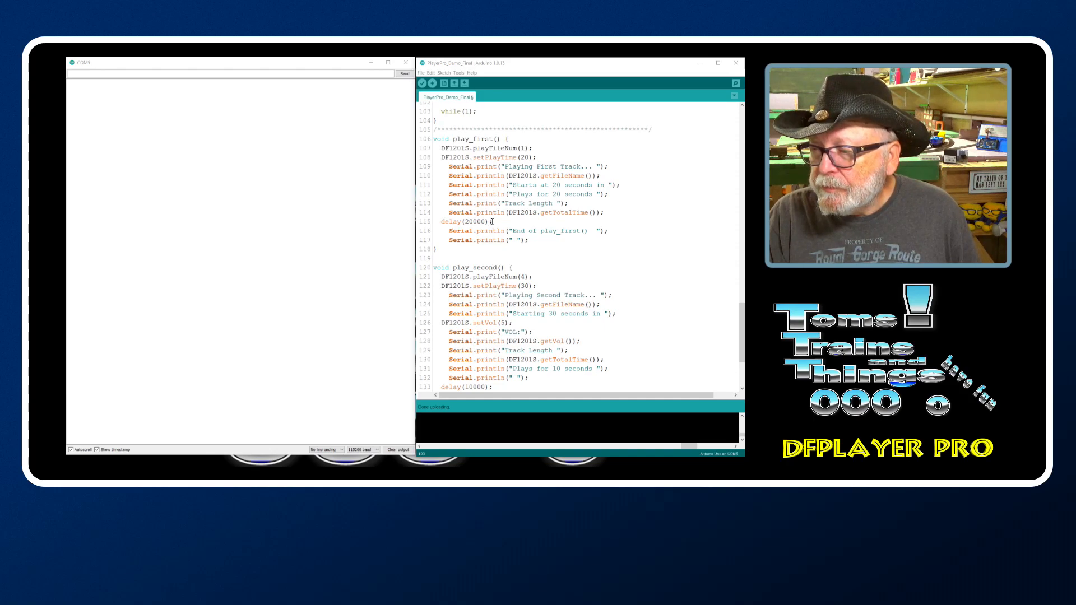
pyautogui.scroll(-3)
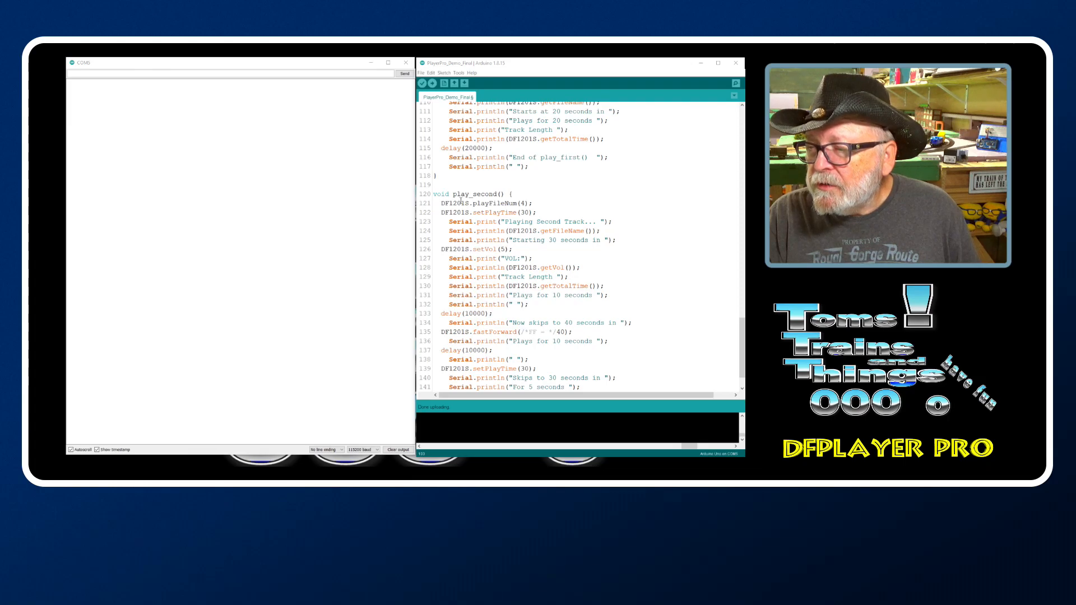
pyautogui.scroll(-3)
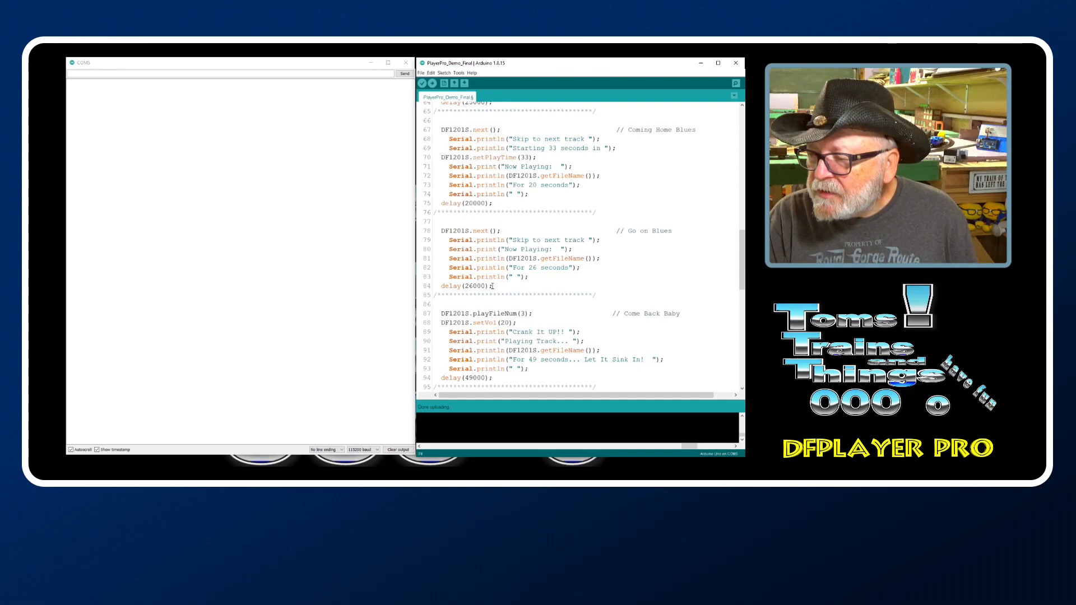
pyautogui.scroll(-3)
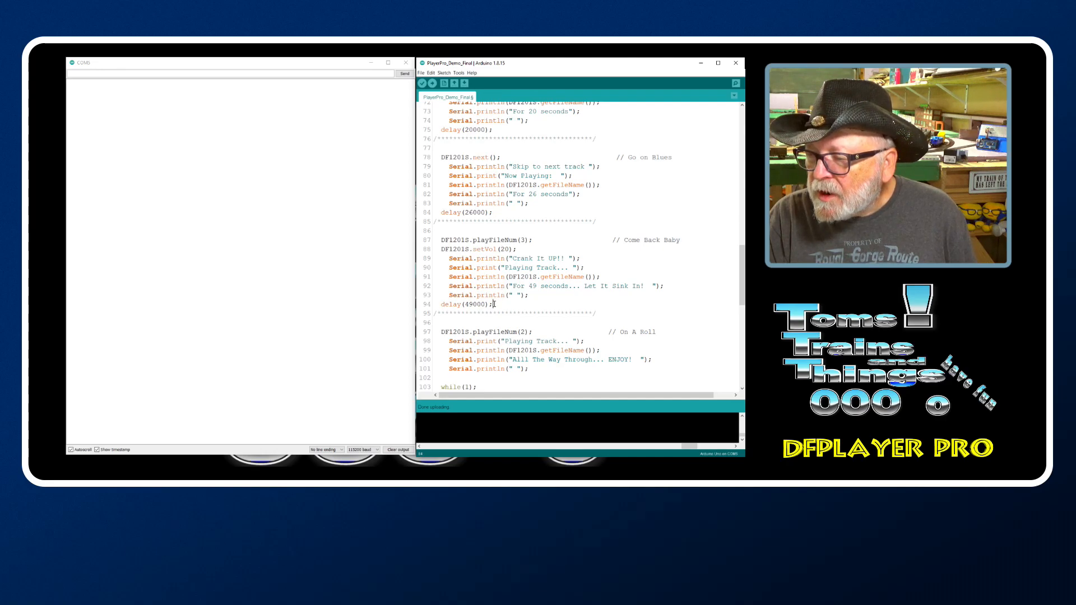
pyautogui.scroll(-3)
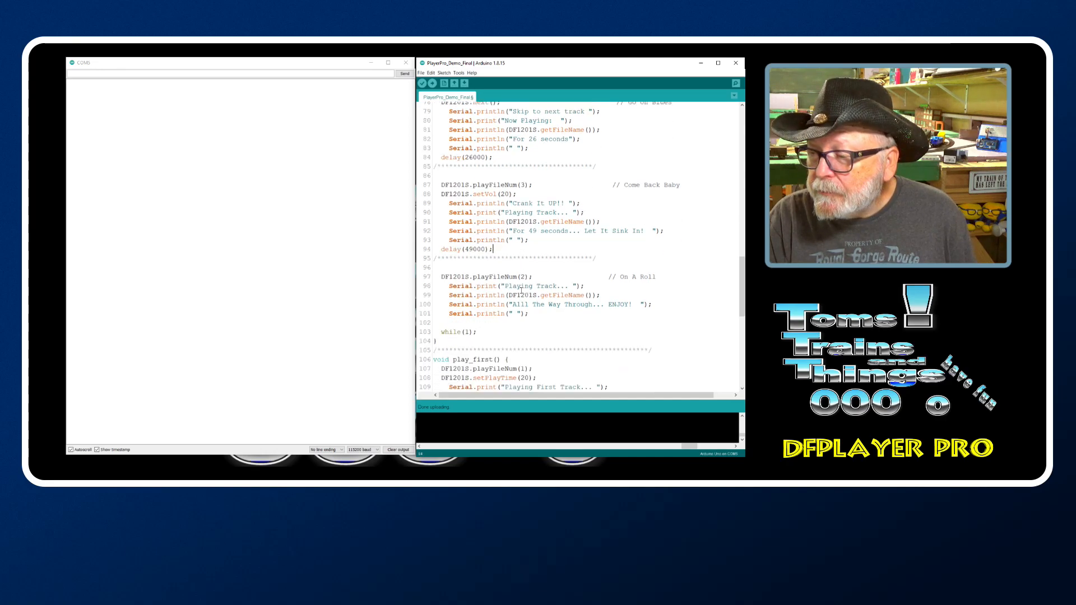
pyautogui.scroll(-3)
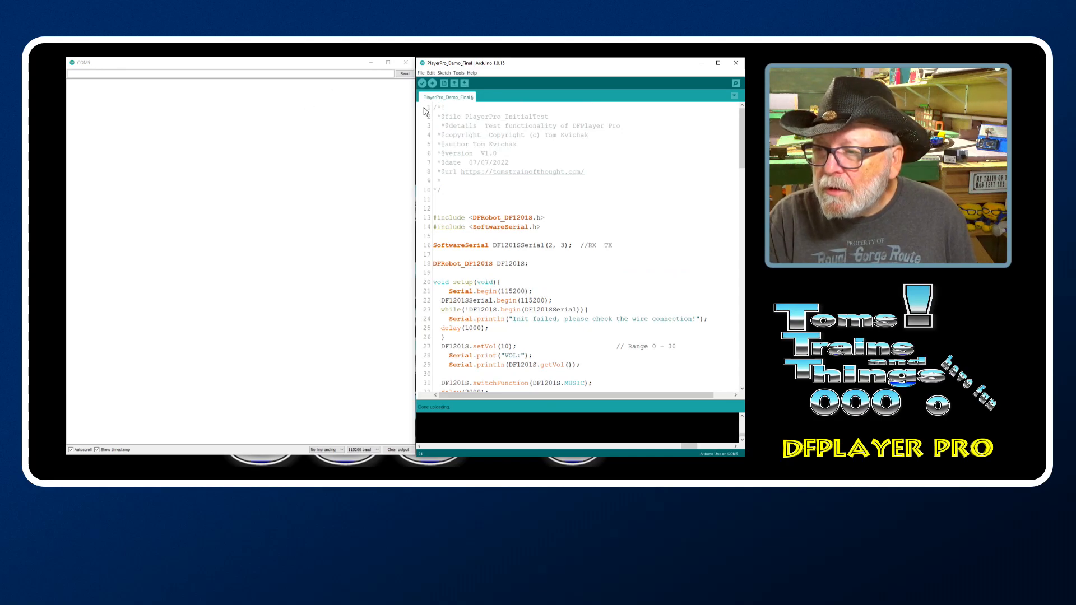
# Re-upload the demo sketch and scroll to the next() block while 07 Go on Blues logs in the serial monitor
pyautogui.click(422, 82)
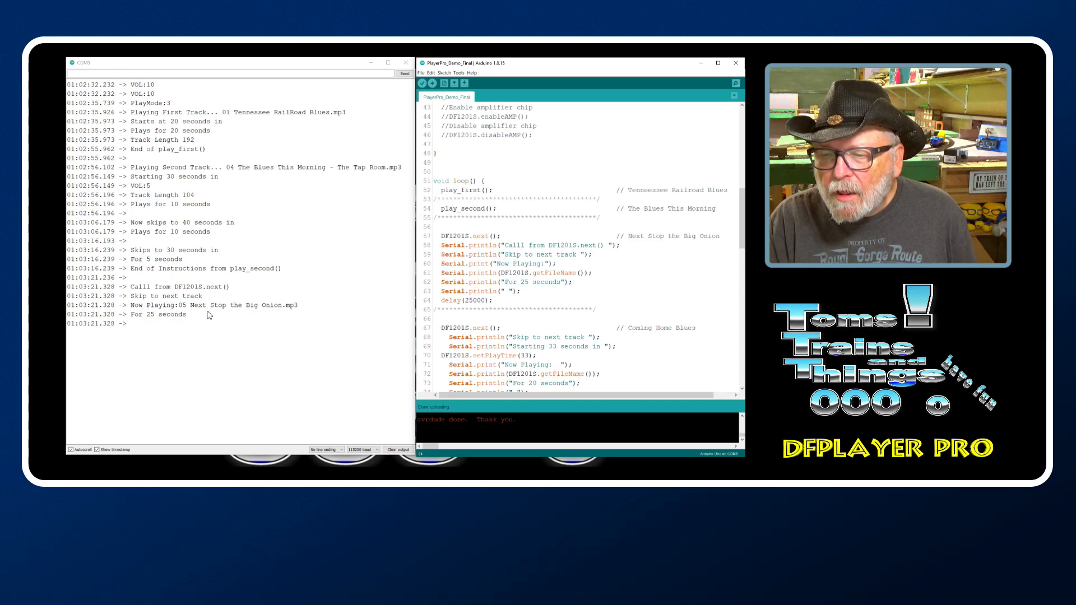
pyautogui.moveTo(425, 321)
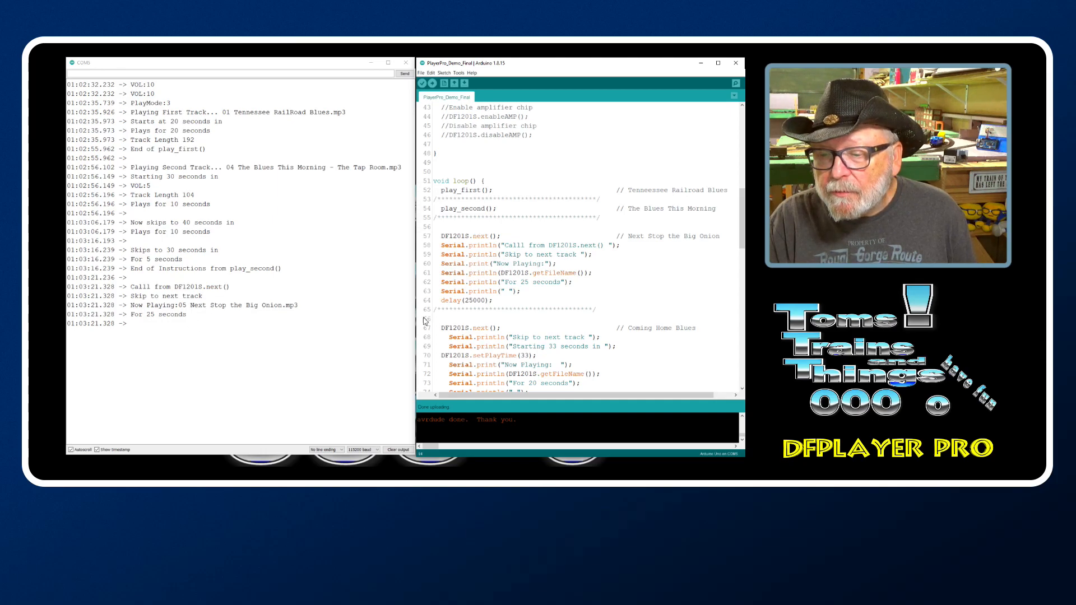
pyautogui.scroll(-3)
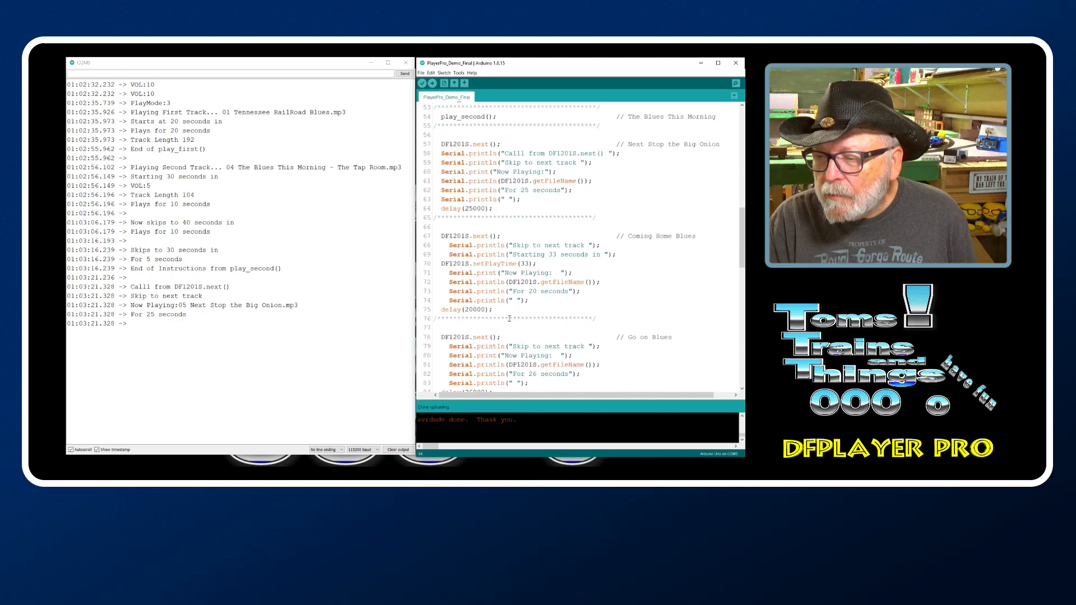
pyautogui.scroll(-3)
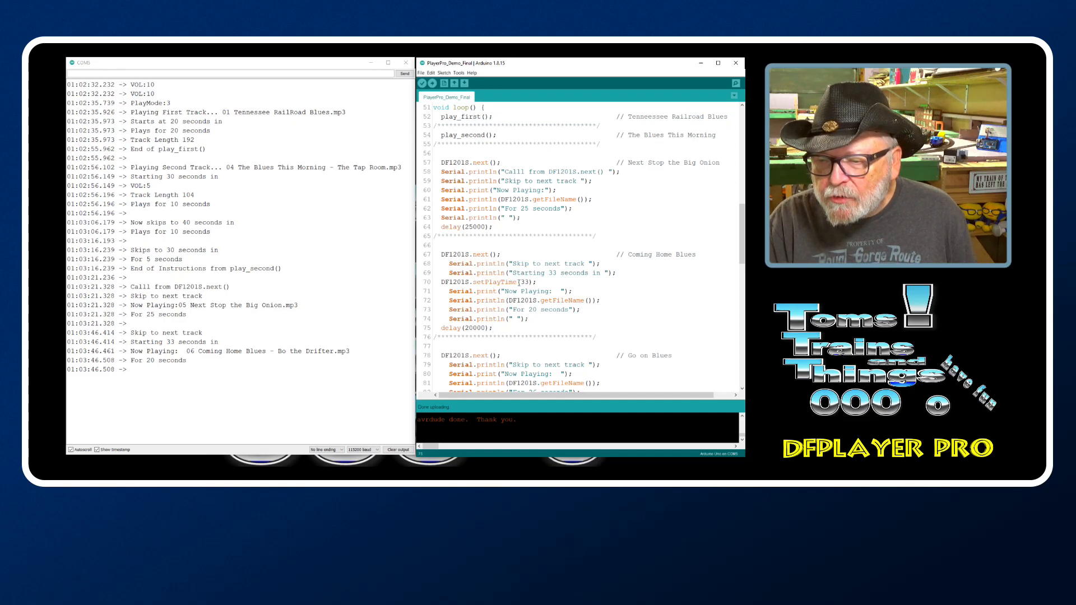
pyautogui.scroll(-3)
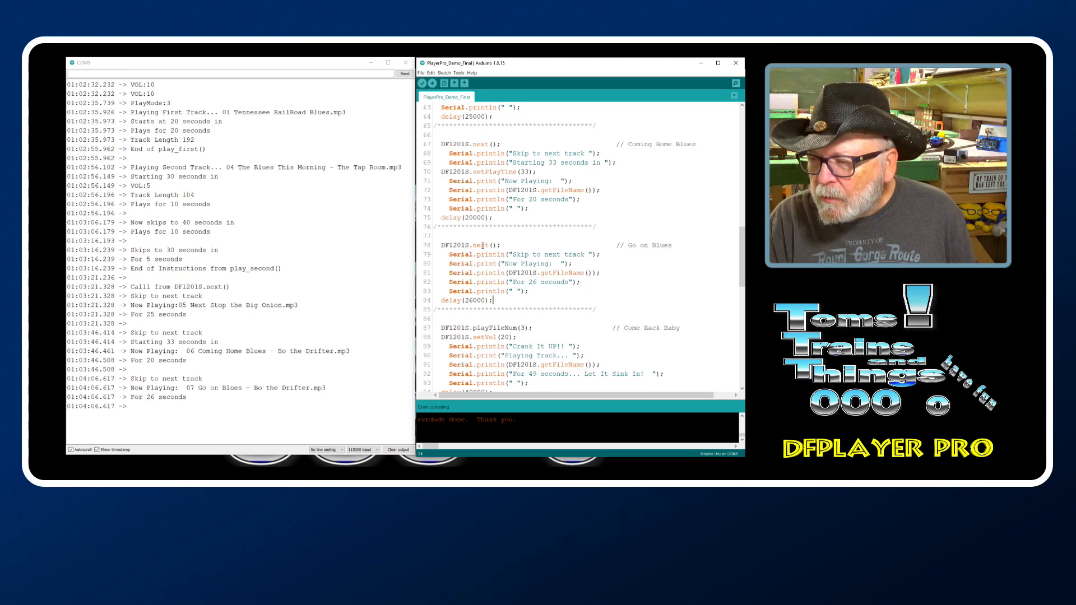
# Scroll to the playFileNum(3) section as Crank It UP!! and 03 Come Back Baby log for 49 seconds
pyautogui.scroll(-3)
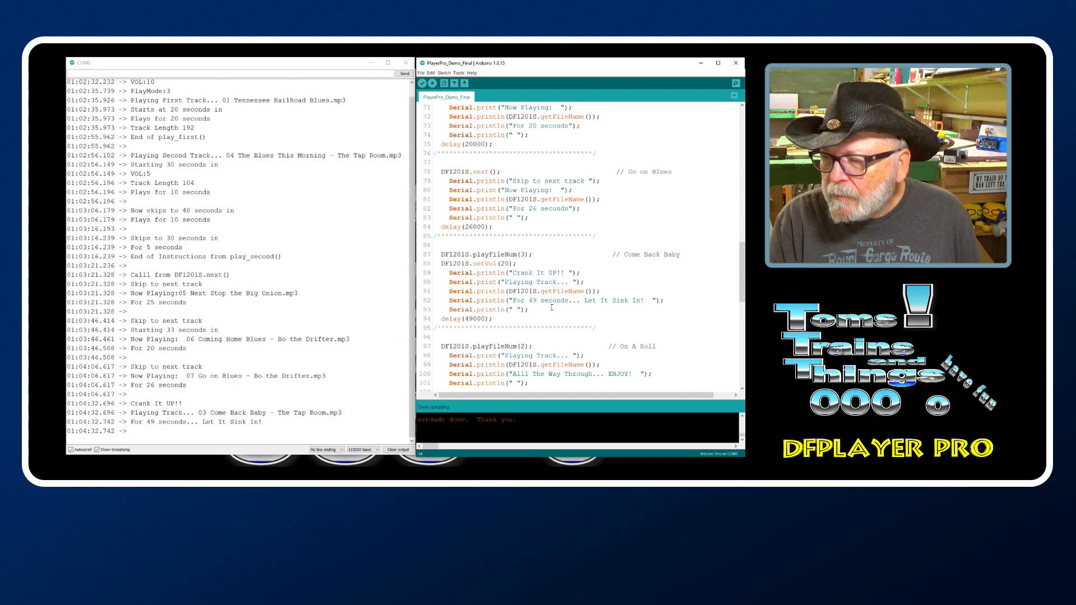
pyautogui.scroll(-3)
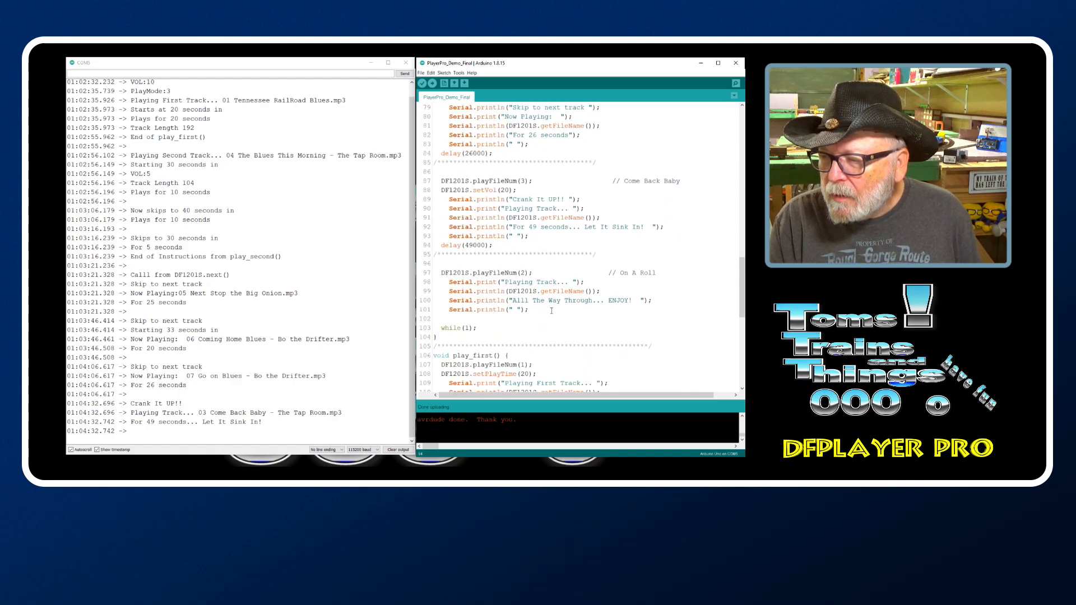